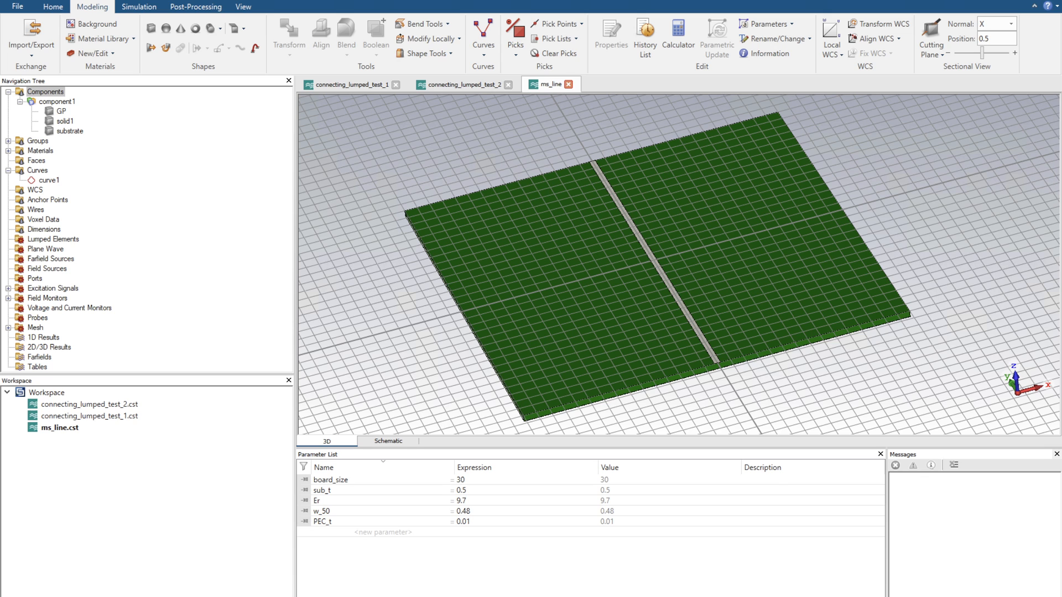
{"action": "mouse_move", "coordinate": [705, 314]}
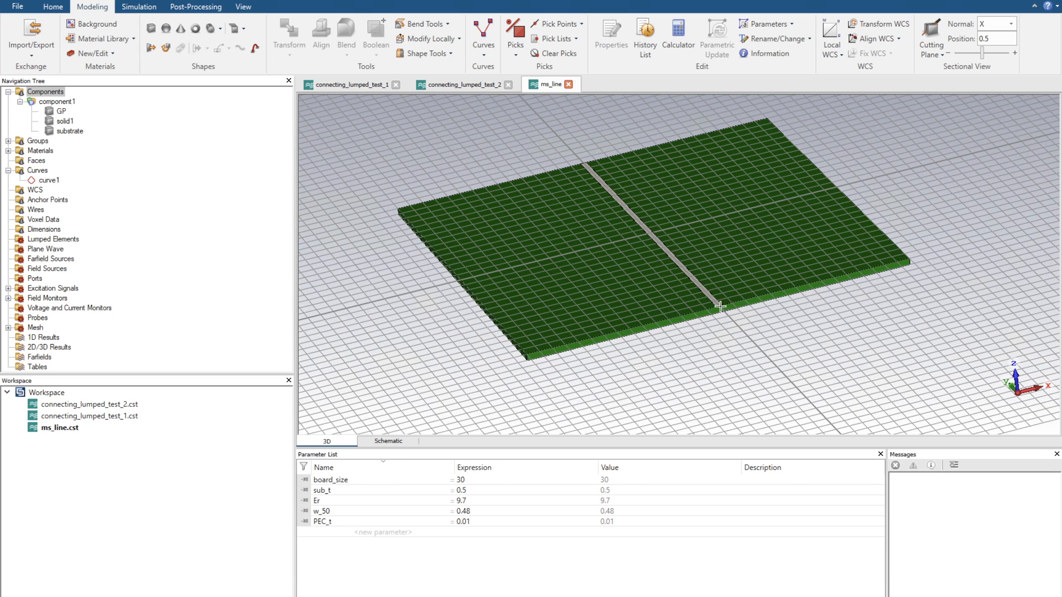
{"action": "mouse_move", "coordinate": [648, 238]}
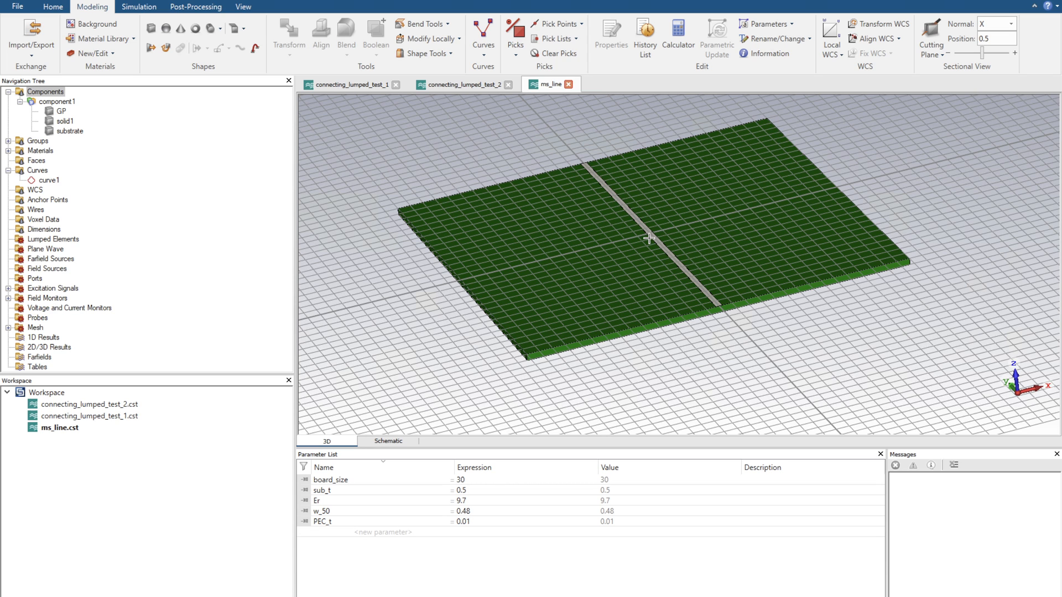
{"action": "mouse_move", "coordinate": [610, 161]}
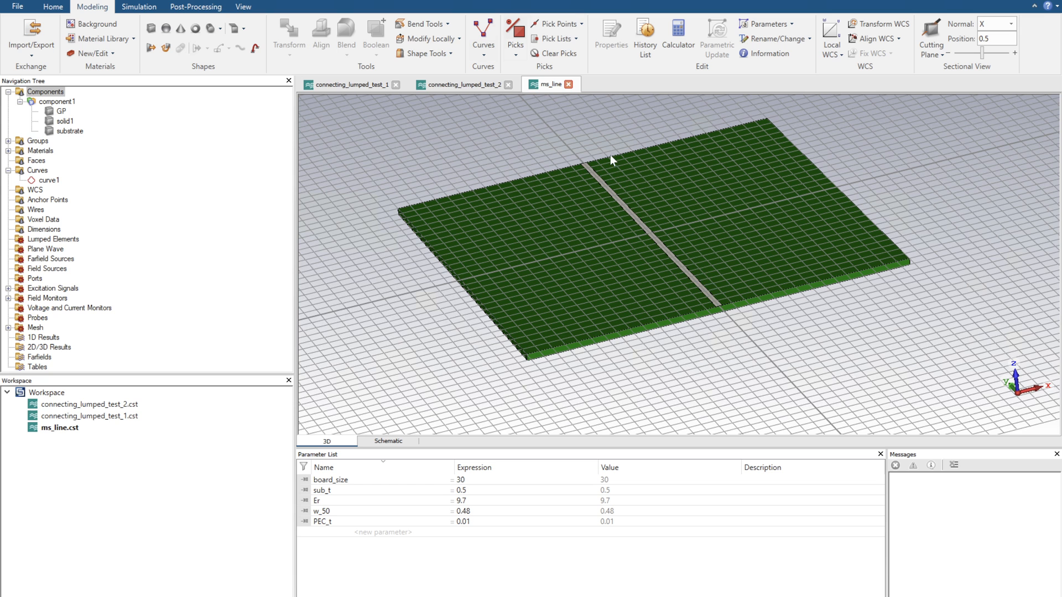
{"action": "mouse_move", "coordinate": [719, 305]}
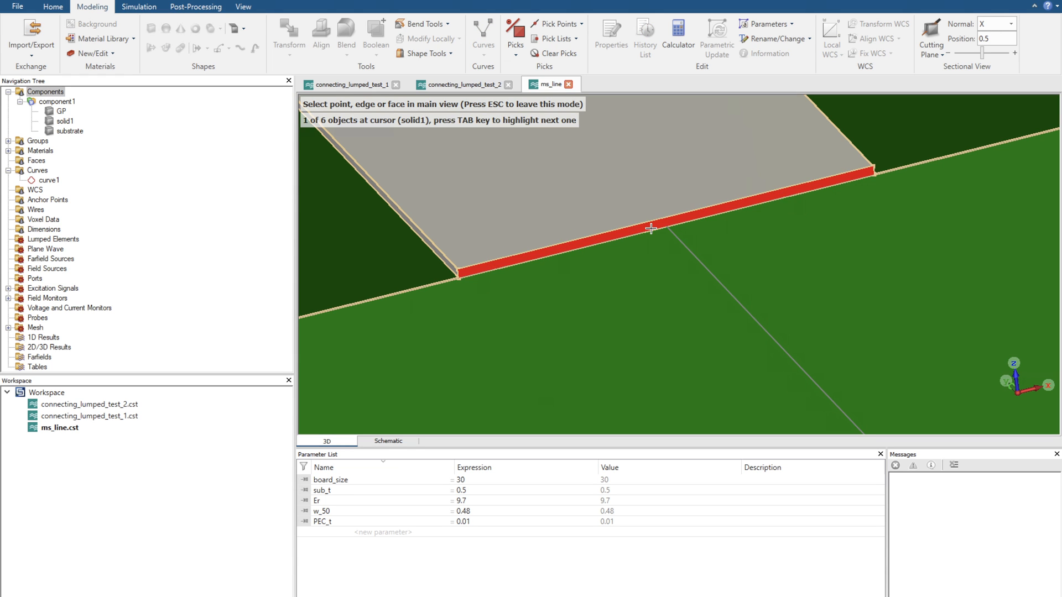
{"action": "mouse_move", "coordinate": [648, 229]}
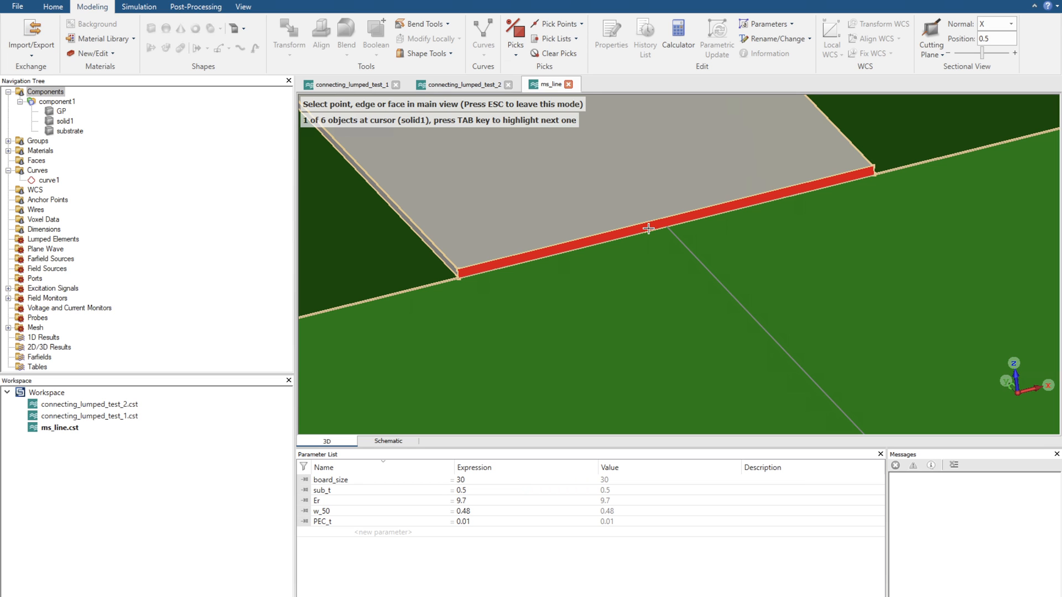
Pick the microstrip line's end face at the board edge
{"action": "left_click", "coordinate": [649, 229]}
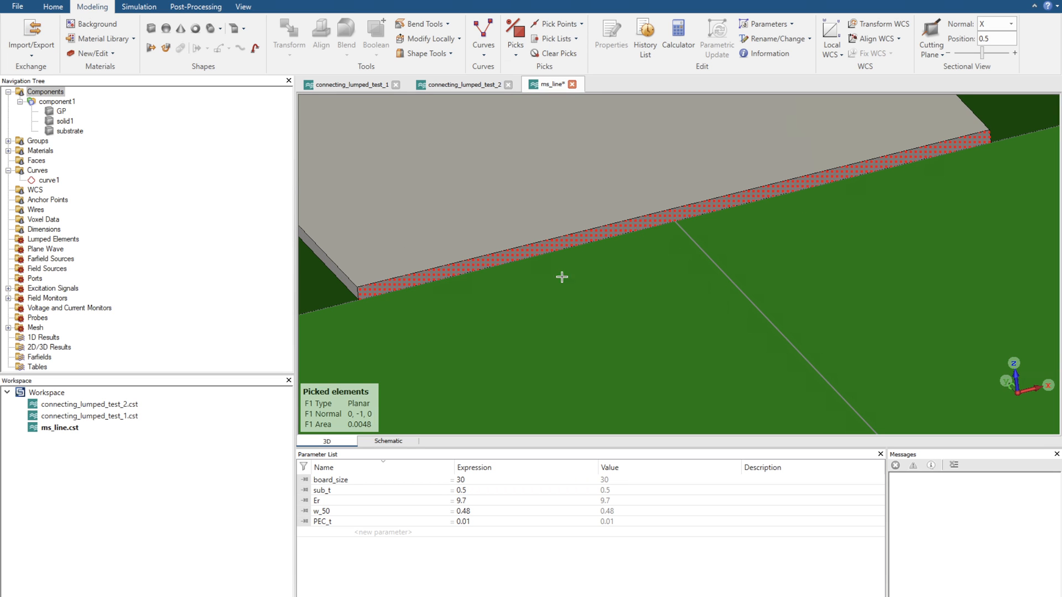
{"action": "mouse_move", "coordinate": [604, 268]}
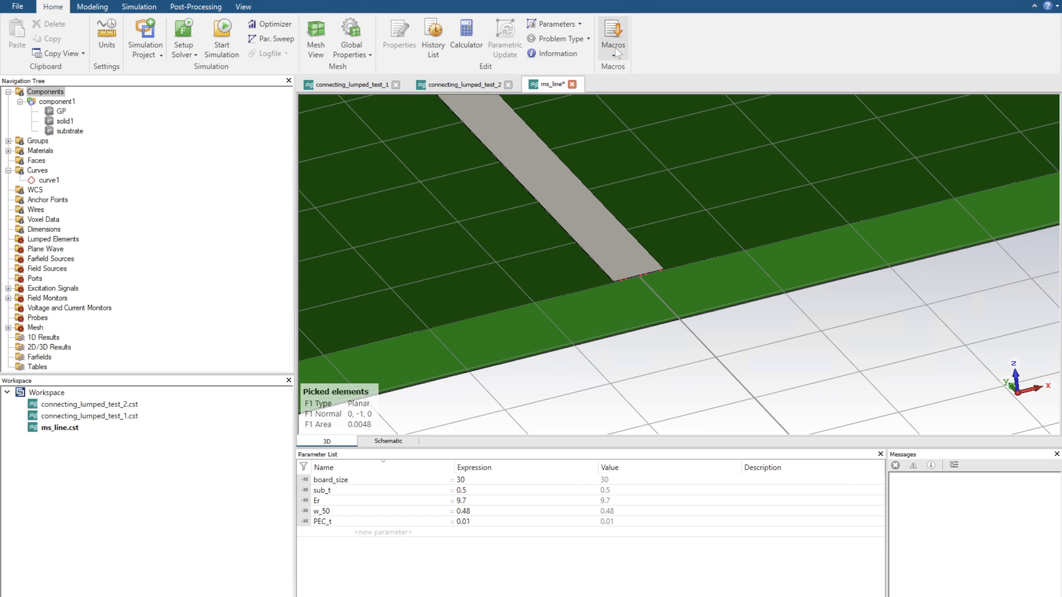
Run the port extension coefficient calculator for W 0.48 mm, h 0.5 mm, Er 9.7
{"action": "left_click", "coordinate": [612, 37]}
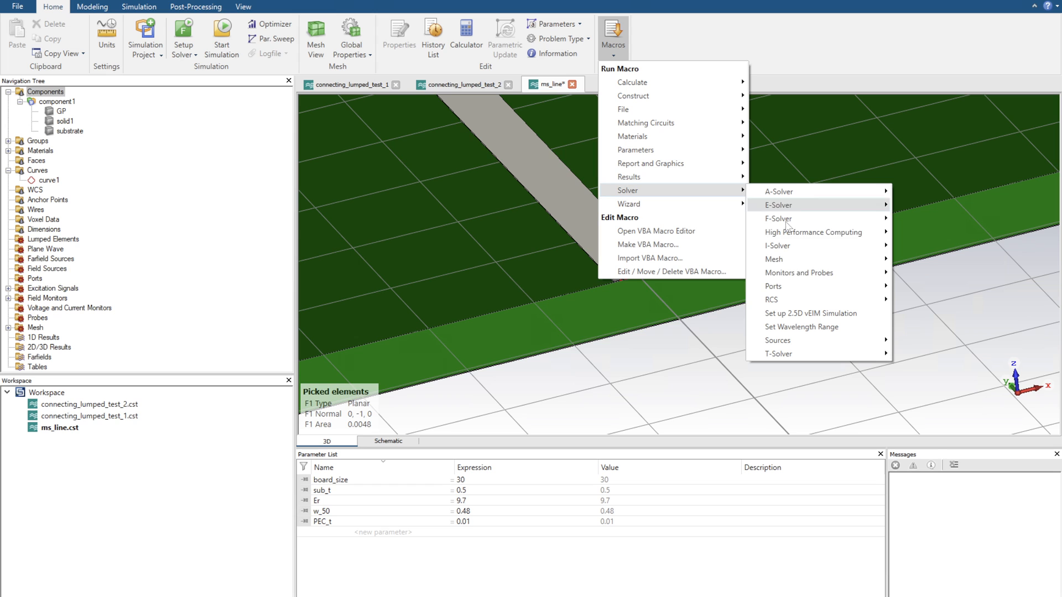
{"action": "mouse_move", "coordinate": [773, 286]}
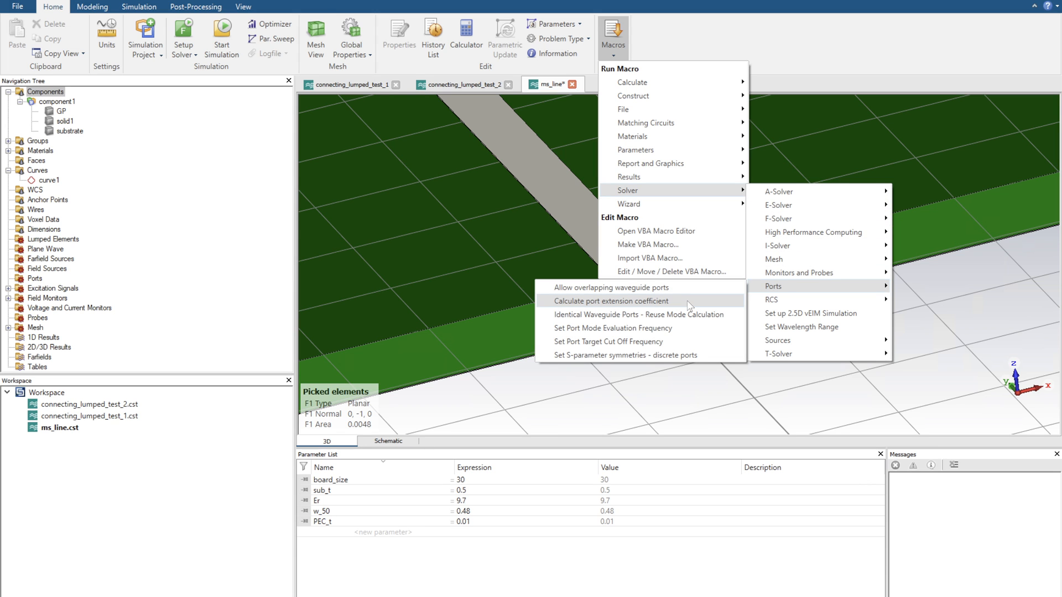
{"action": "left_click", "coordinate": [611, 301]}
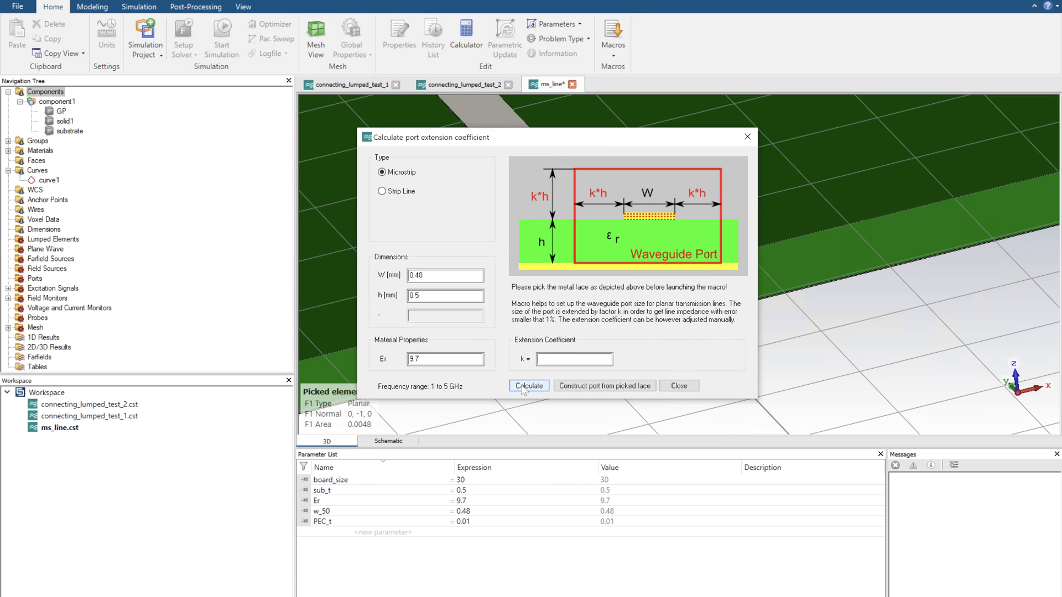
{"action": "left_click", "coordinate": [528, 386]}
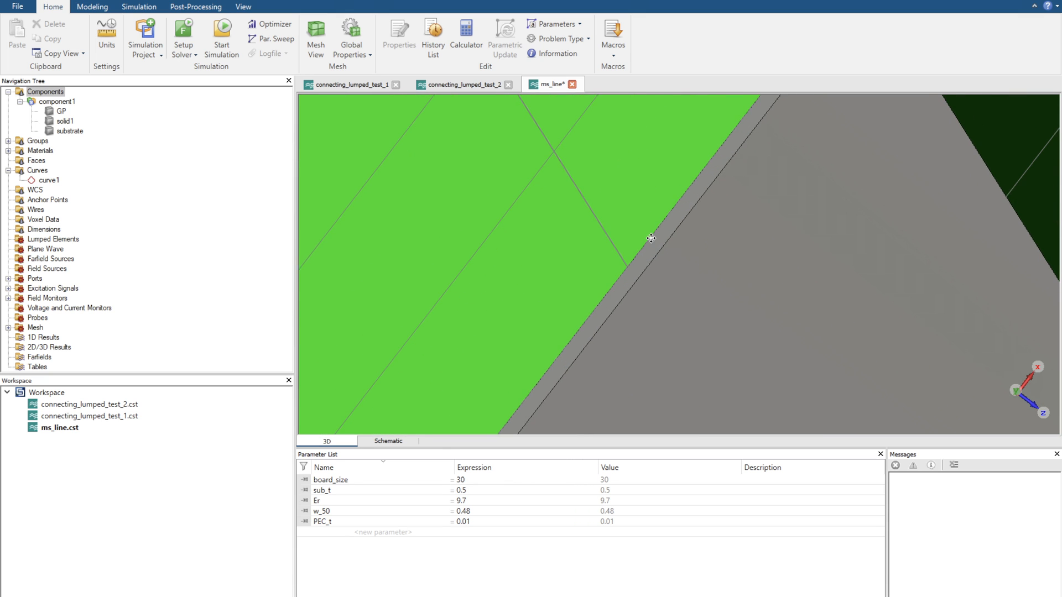
Pick the opposite strip end face and launch the port extension coefficient macro
{"action": "left_click", "coordinate": [652, 238]}
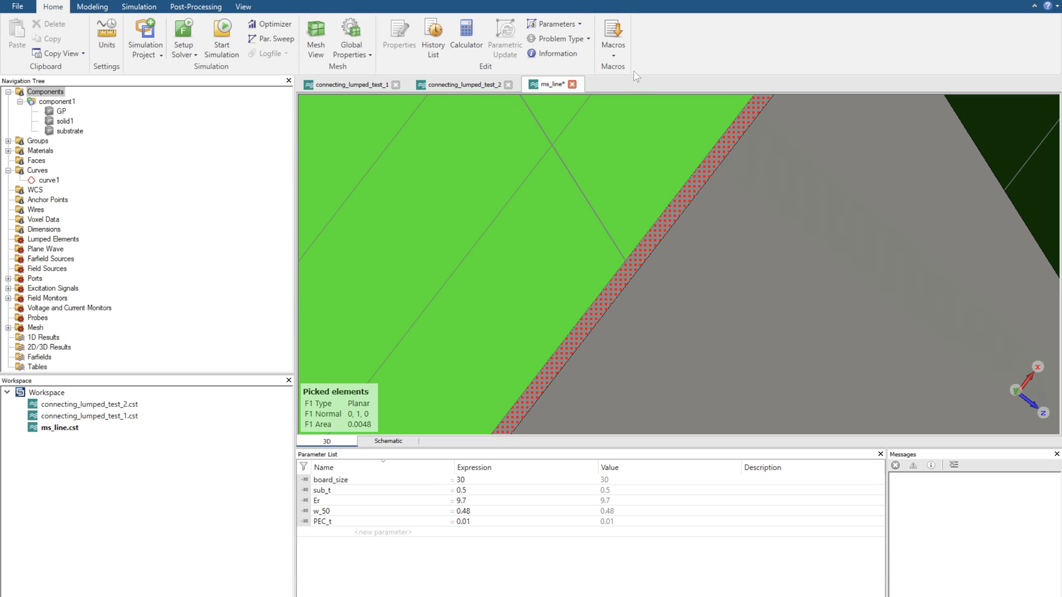
{"action": "left_click", "coordinate": [613, 45]}
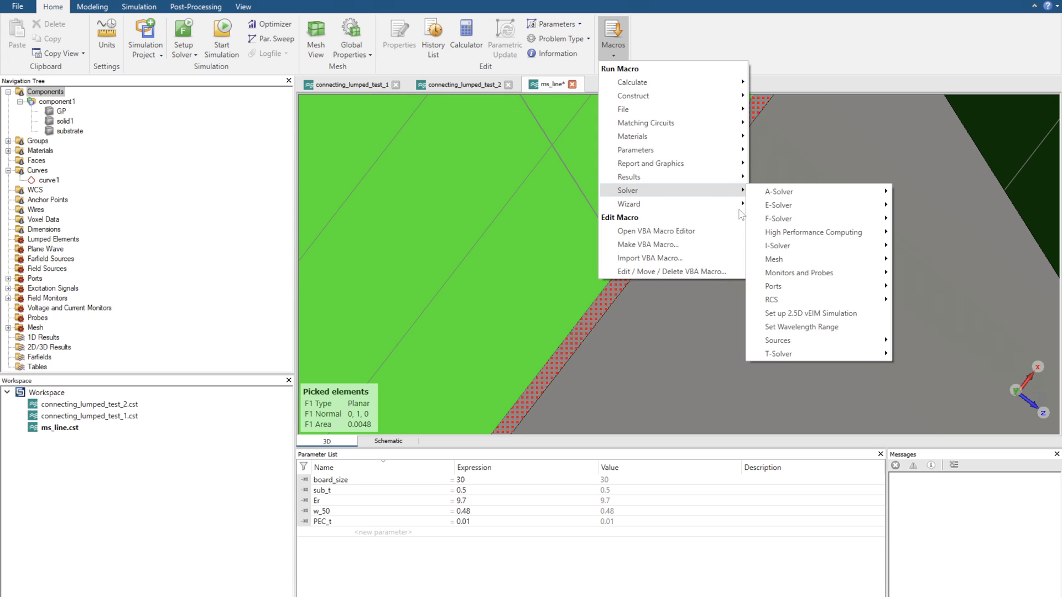
{"action": "mouse_move", "coordinate": [773, 286]}
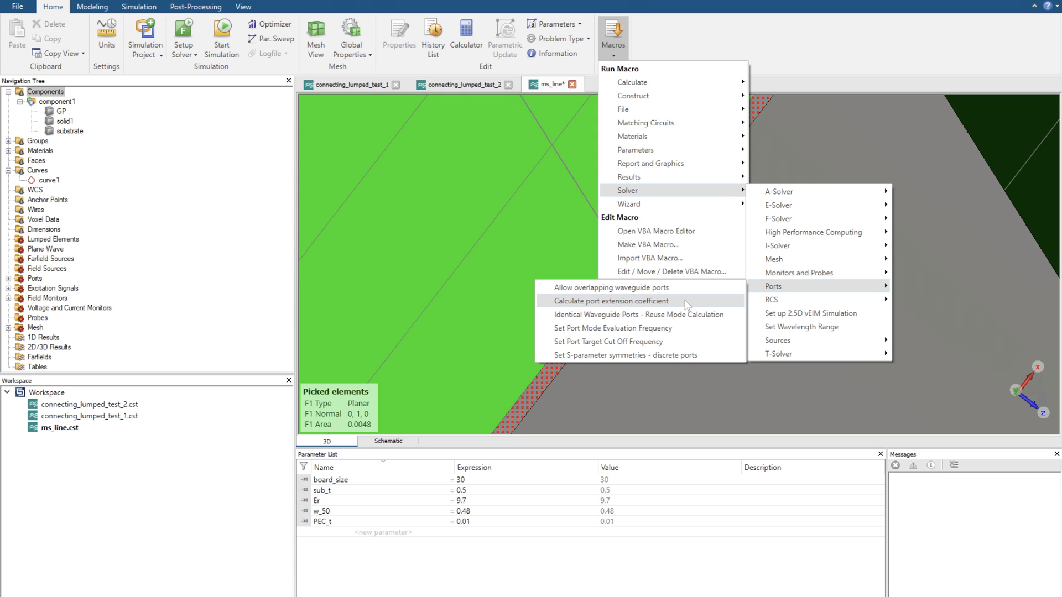
{"action": "left_click", "coordinate": [610, 301]}
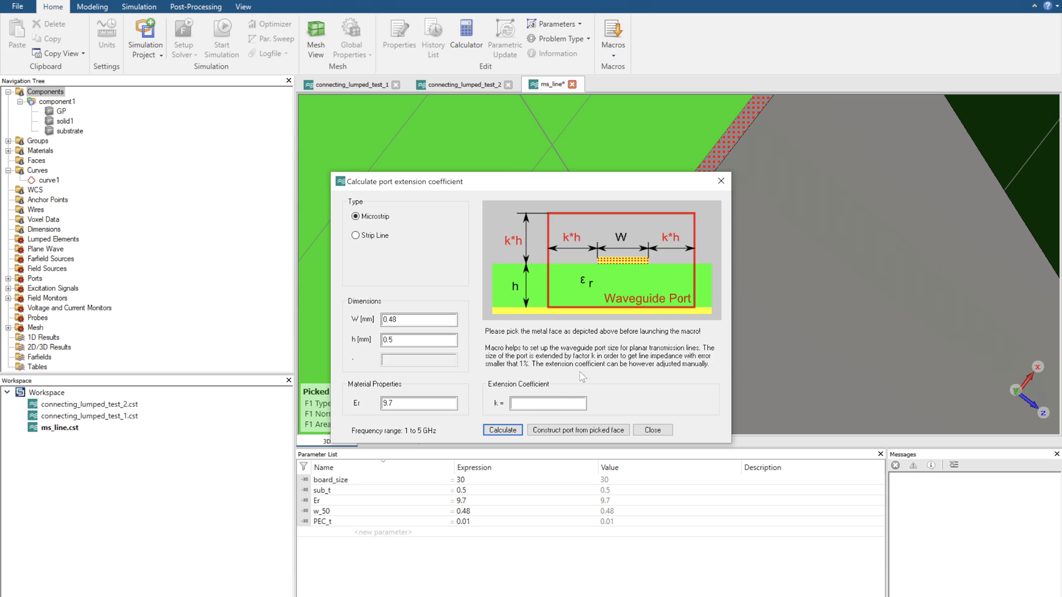
Compute k = 5.26 and construct a waveguide port on the picked face
{"action": "left_click_drag", "start_coordinate": [515, 181], "coordinate": [550, 138]}
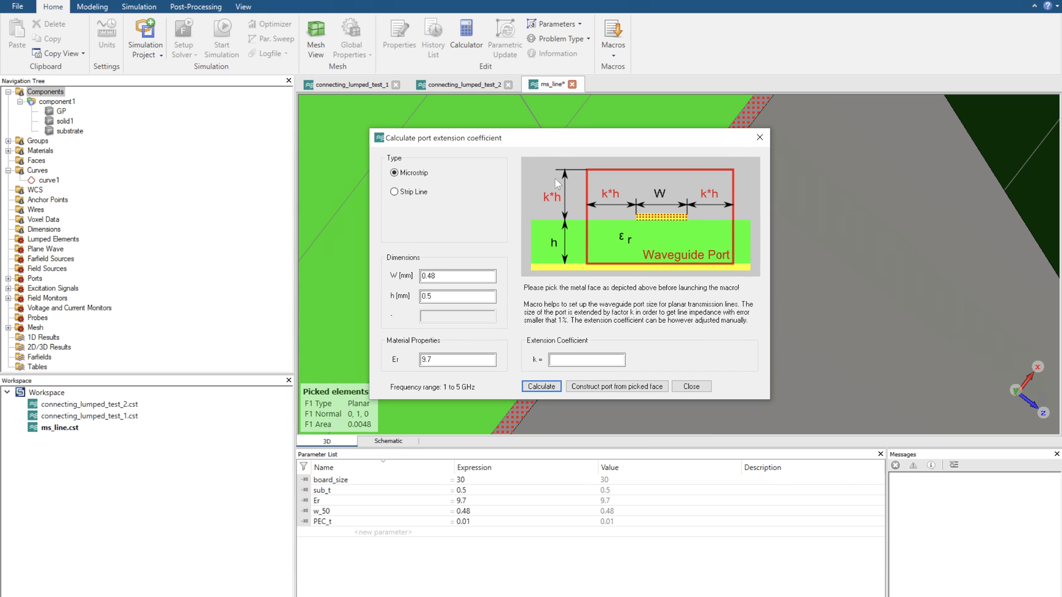
{"action": "left_click", "coordinate": [540, 386]}
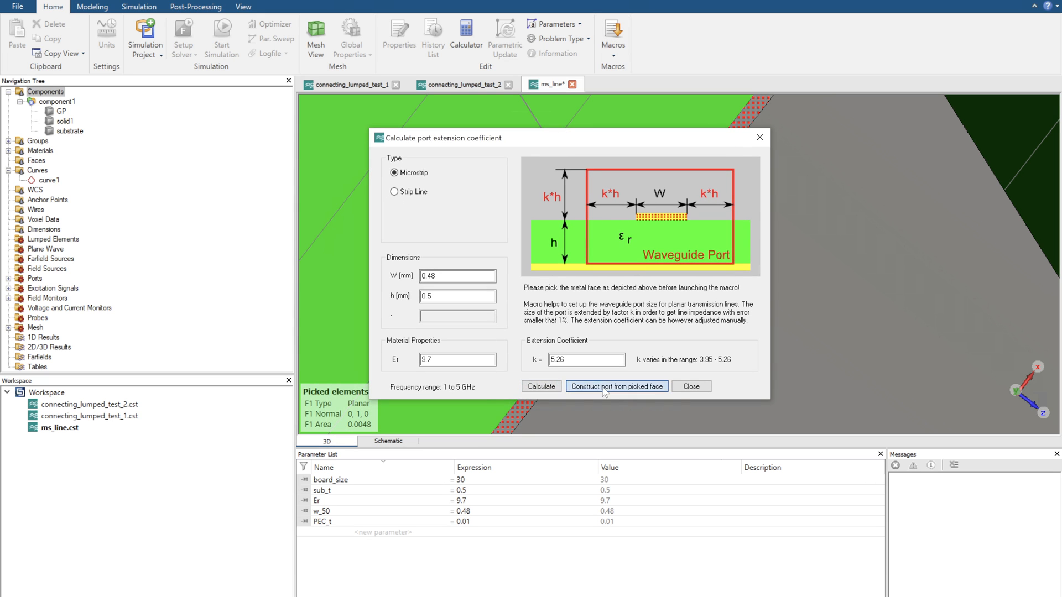
{"action": "left_click", "coordinate": [615, 386]}
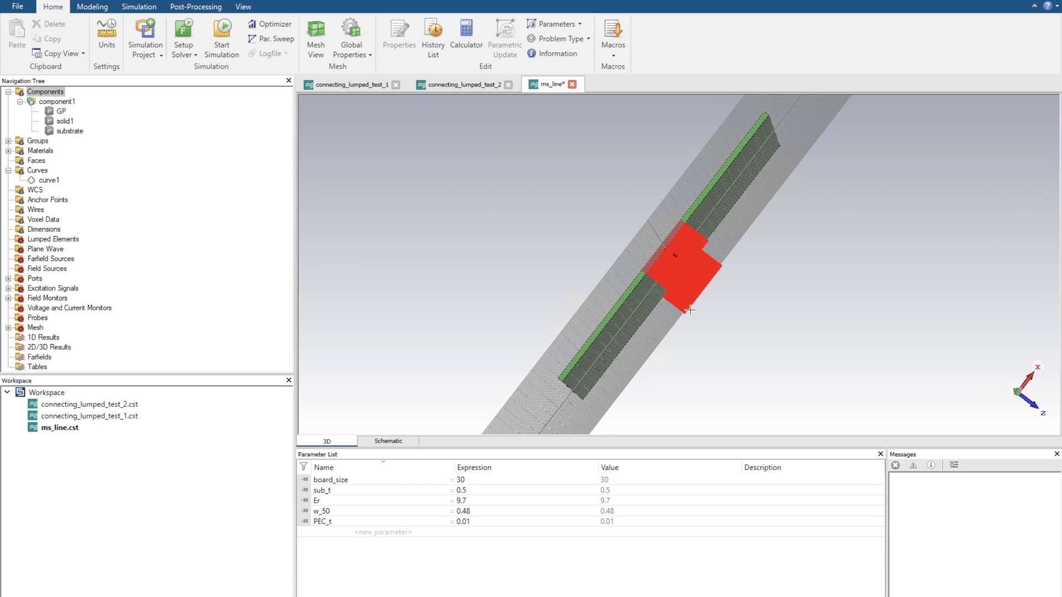
{"action": "mouse_move", "coordinate": [673, 278]}
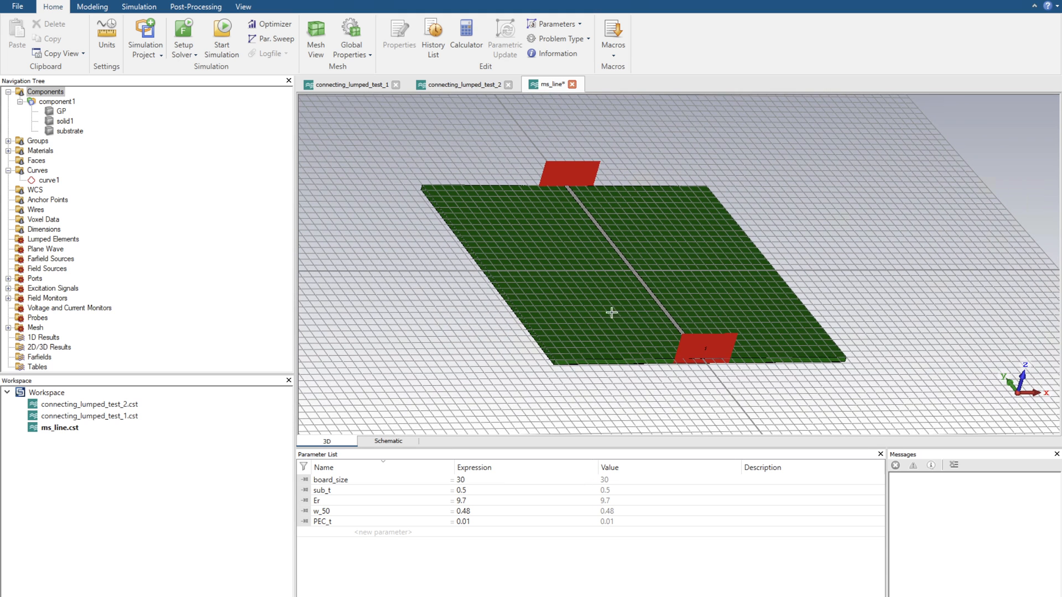
{"action": "mouse_move", "coordinate": [610, 327]}
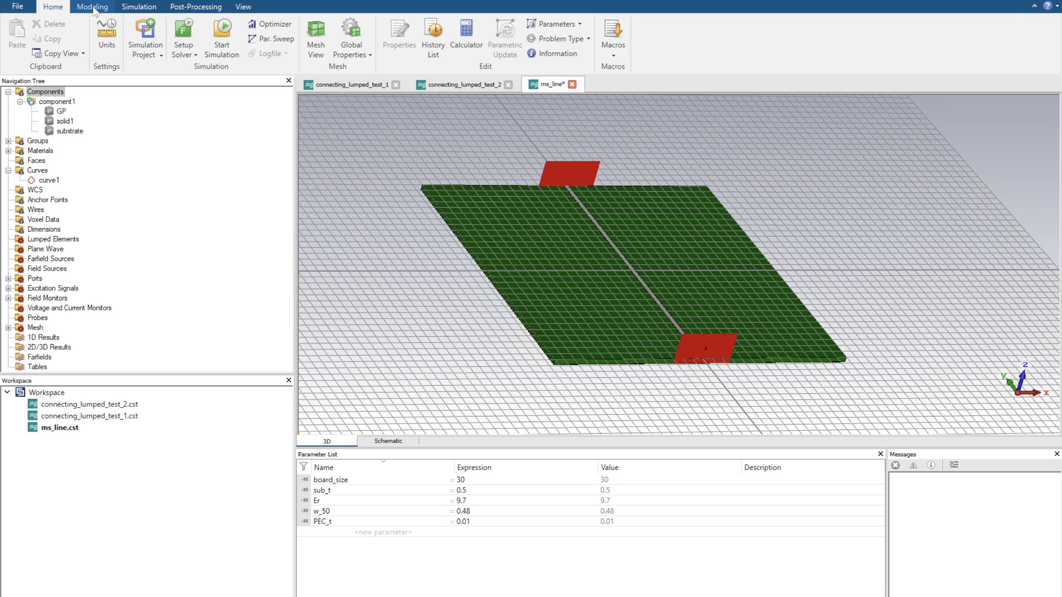
Set the frequency range with a maximum of 5 in the Simulation settings
{"action": "left_click", "coordinate": [139, 6]}
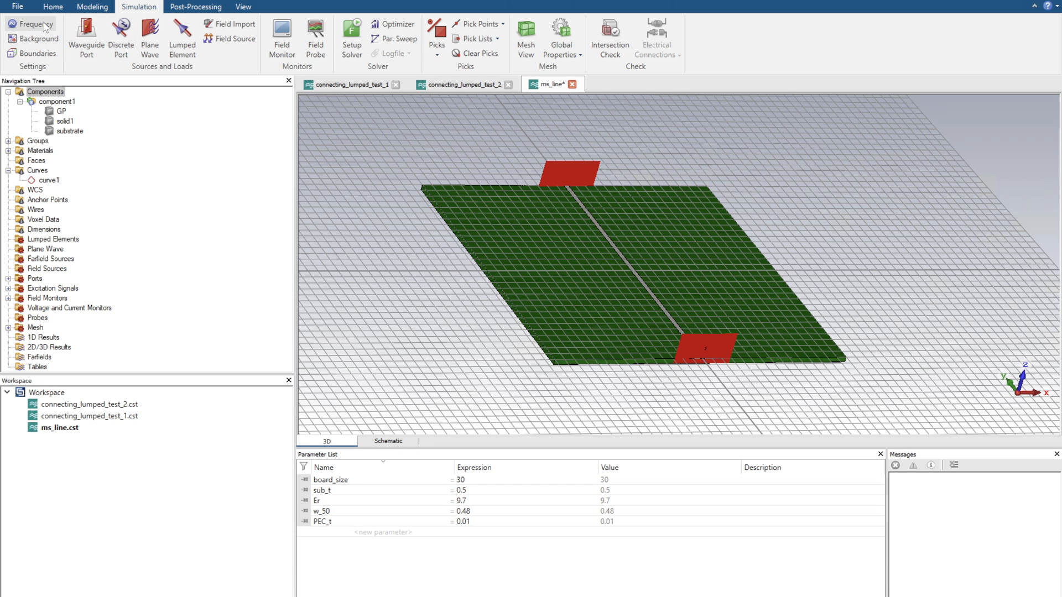
{"action": "left_click", "coordinate": [33, 24]}
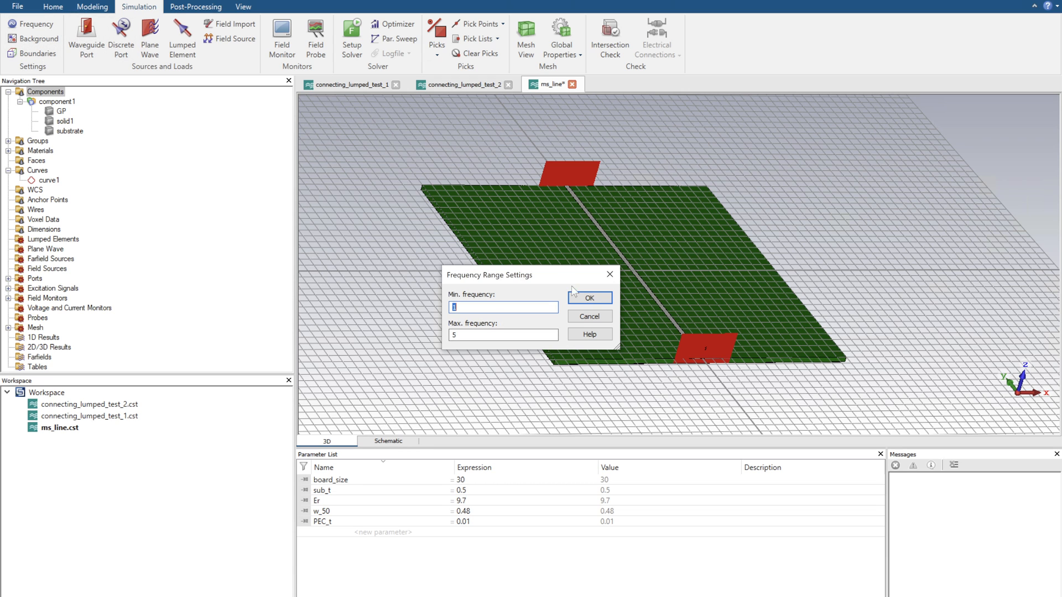
{"action": "left_click", "coordinate": [588, 298]}
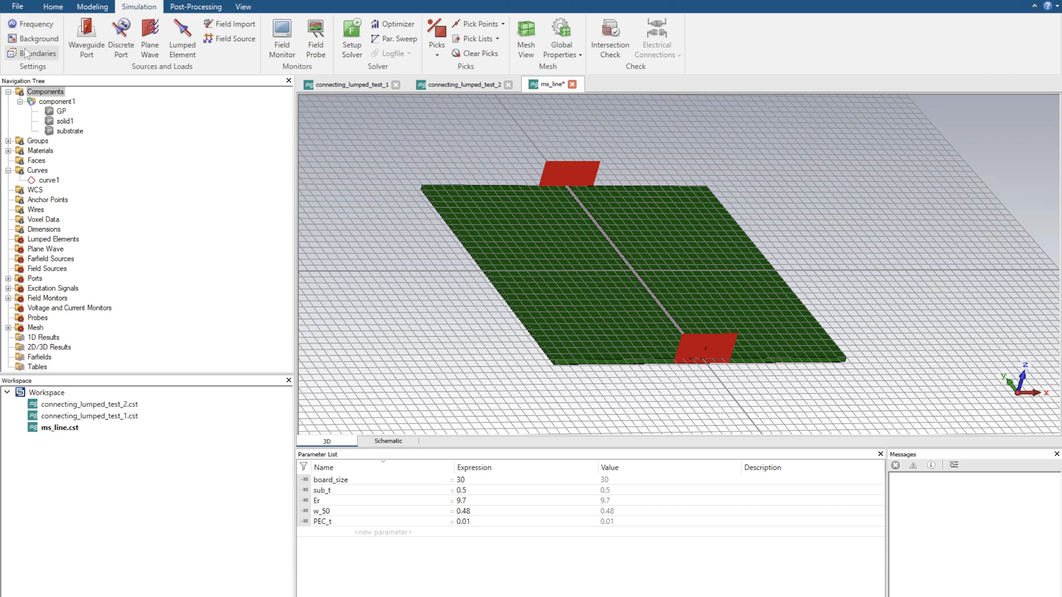
Make all six boundaries open (add space), then enable per-direction boundary settings
{"action": "left_click", "coordinate": [37, 54]}
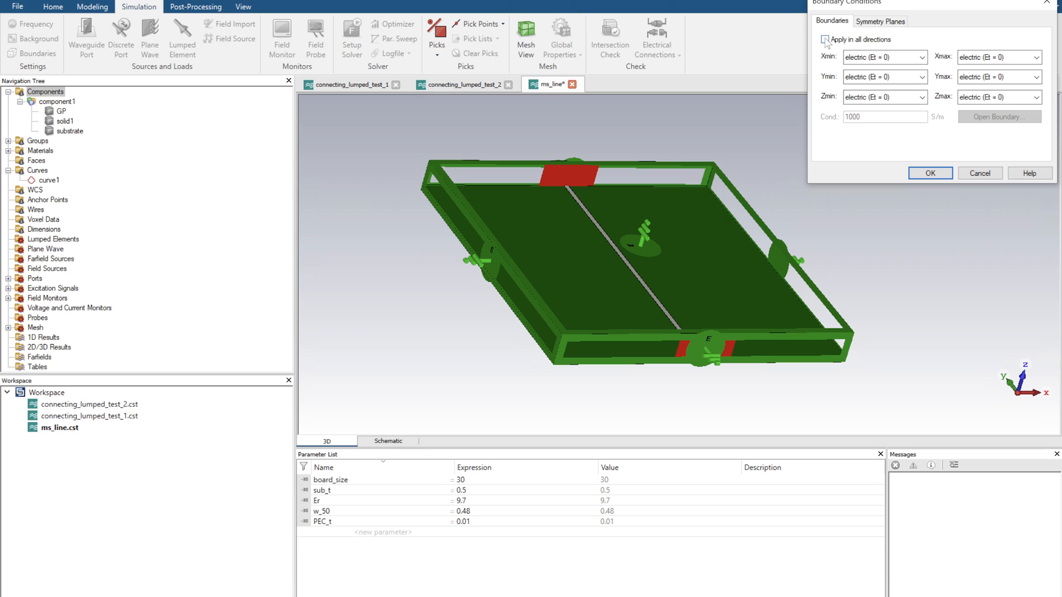
{"action": "left_click", "coordinate": [824, 39]}
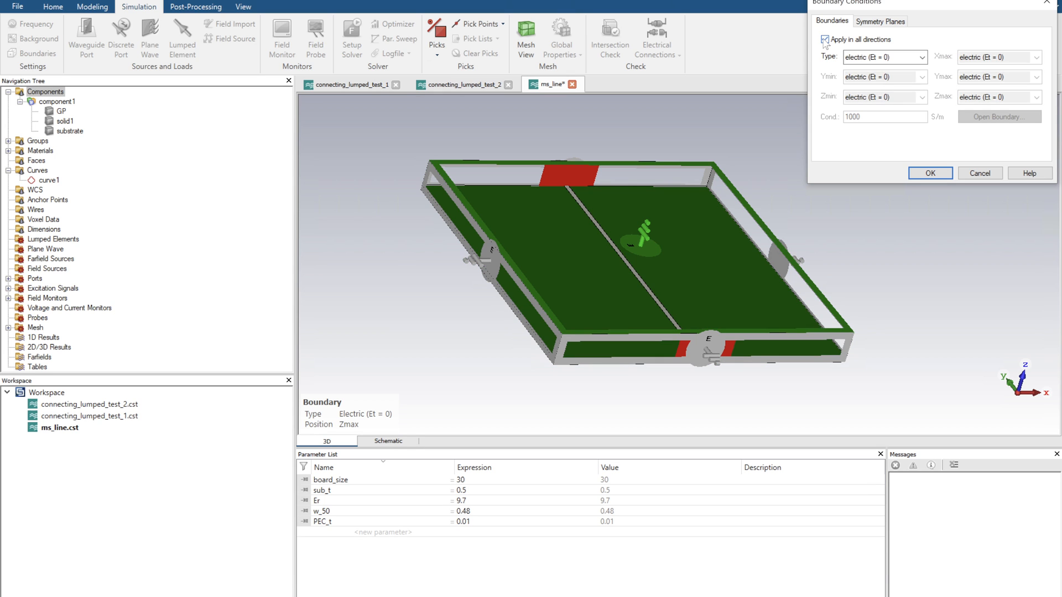
{"action": "left_click", "coordinate": [921, 57]}
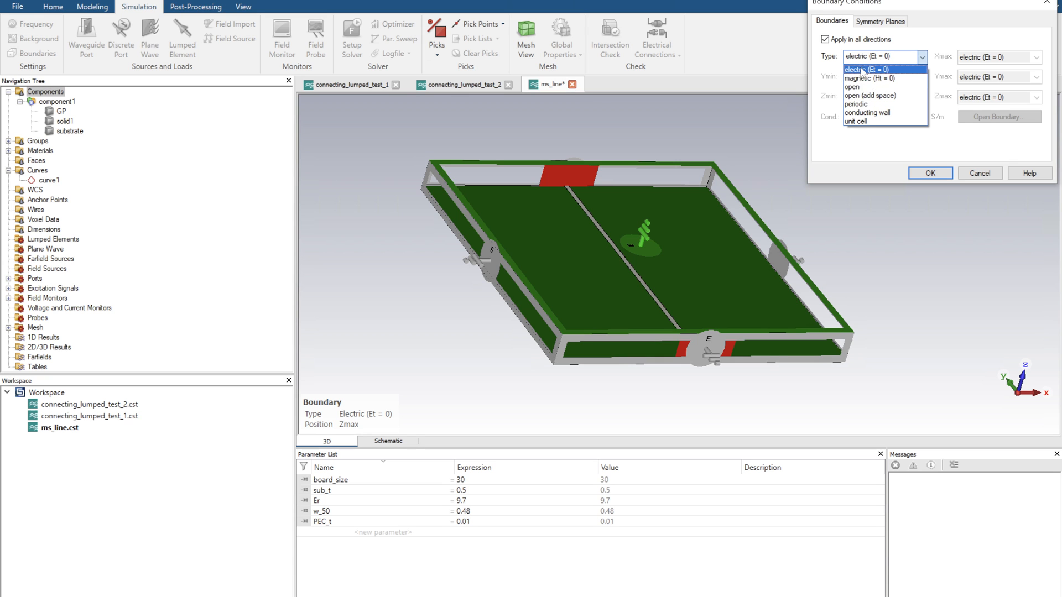
{"action": "left_click", "coordinate": [871, 95]}
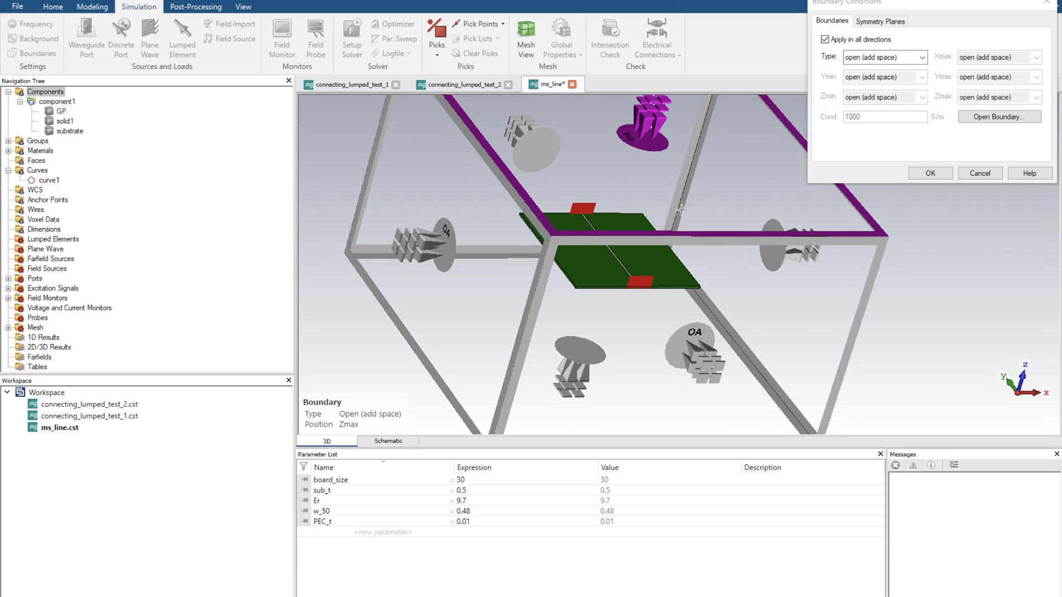
{"action": "mouse_move", "coordinate": [654, 181]}
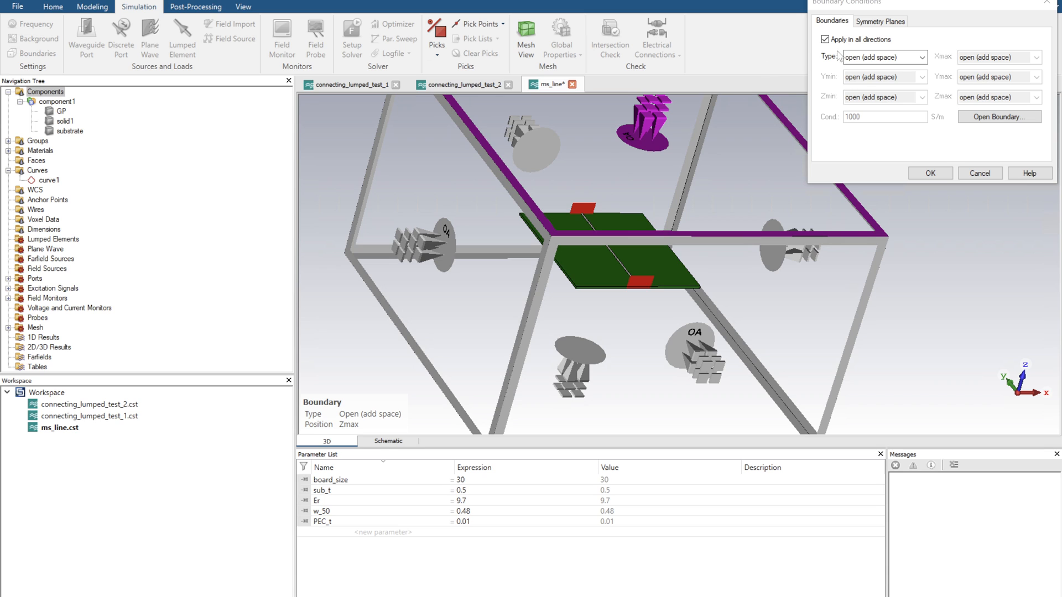
{"action": "left_click", "coordinate": [826, 39]}
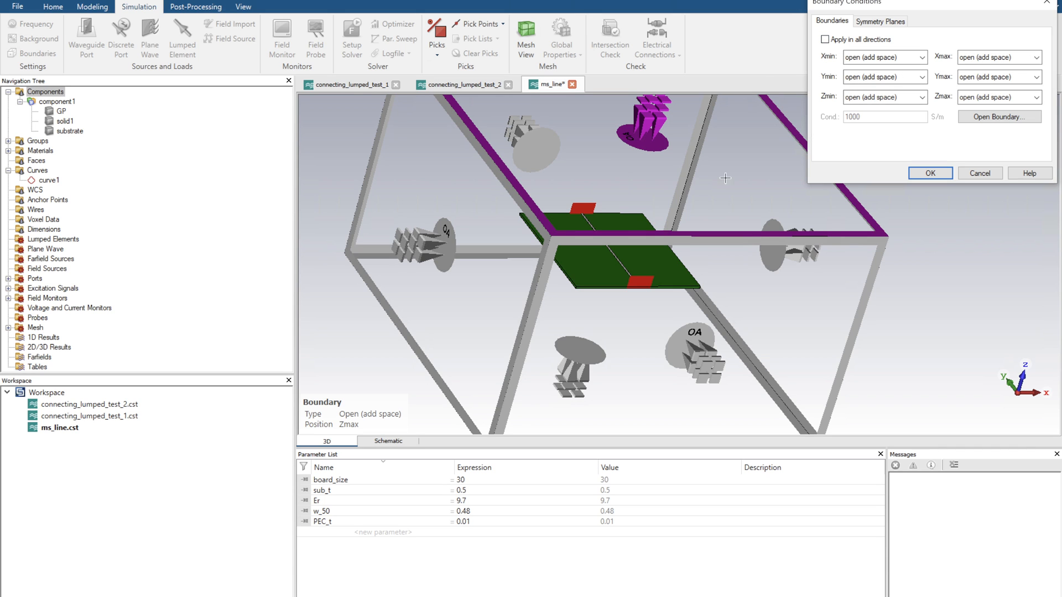
{"action": "mouse_move", "coordinate": [614, 272]}
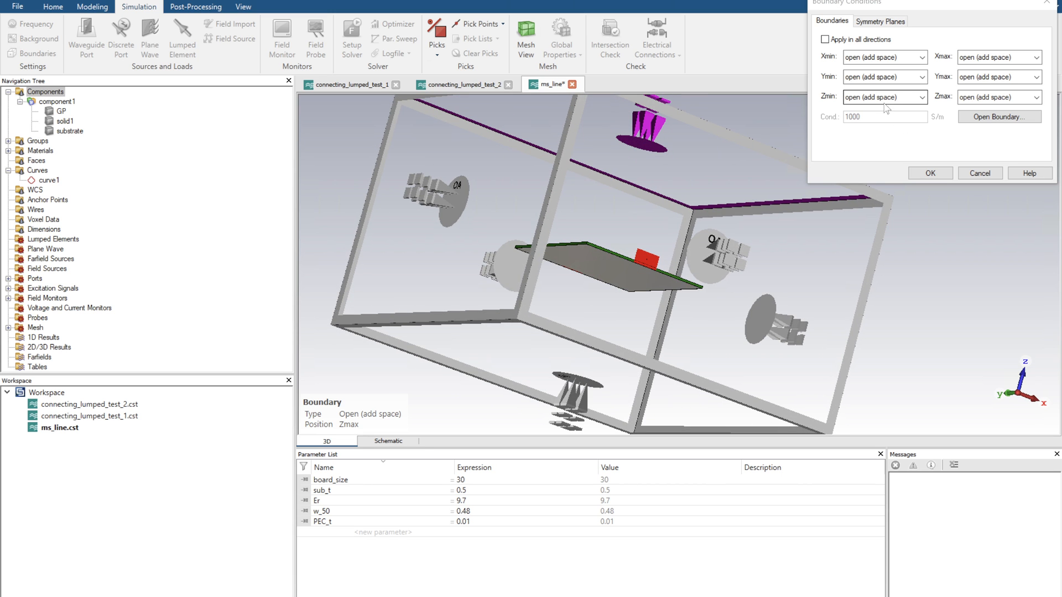
Set the Zmin boundary to electric (Et = 0)
{"action": "left_click", "coordinate": [921, 97]}
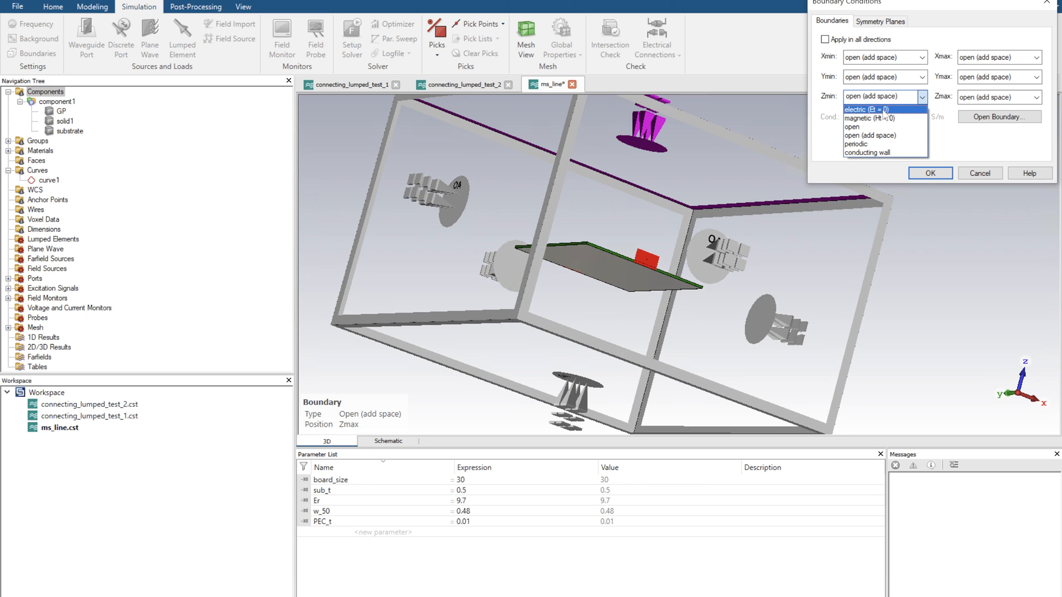
{"action": "left_click", "coordinate": [866, 109]}
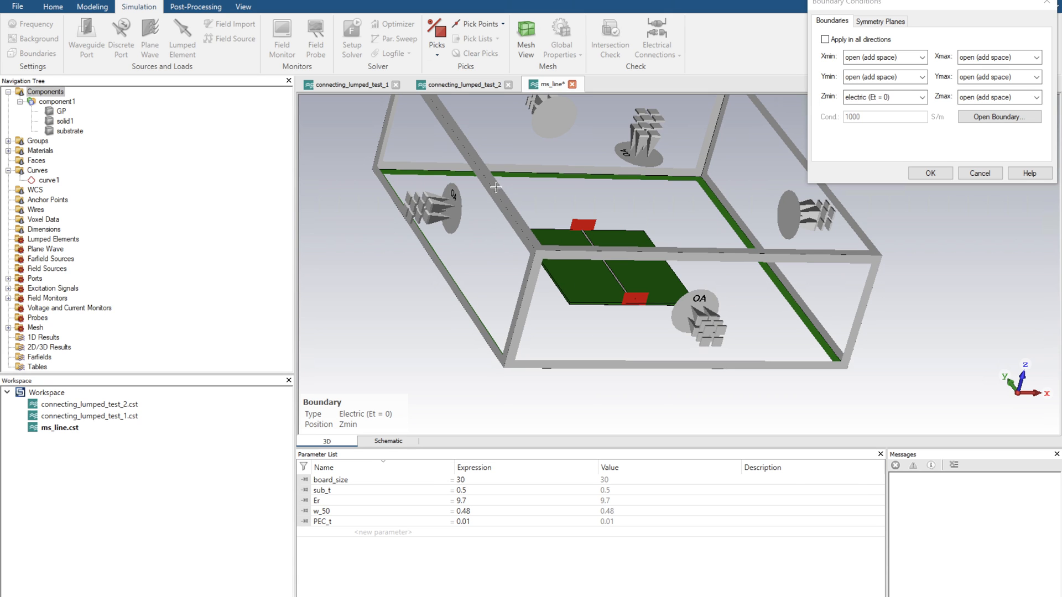
{"action": "mouse_move", "coordinate": [427, 207]}
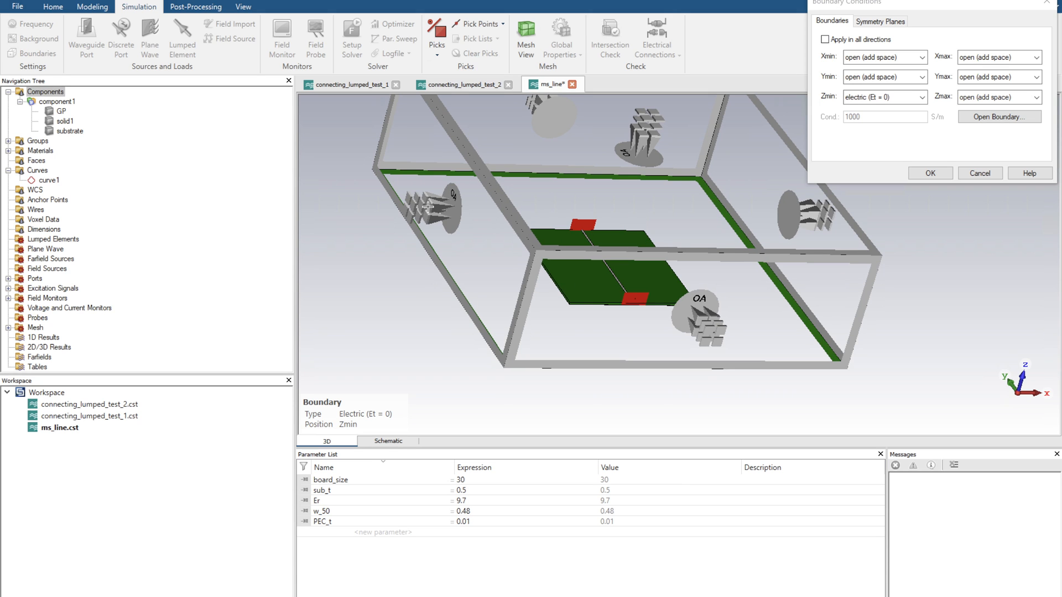
{"action": "mouse_move", "coordinate": [594, 287]}
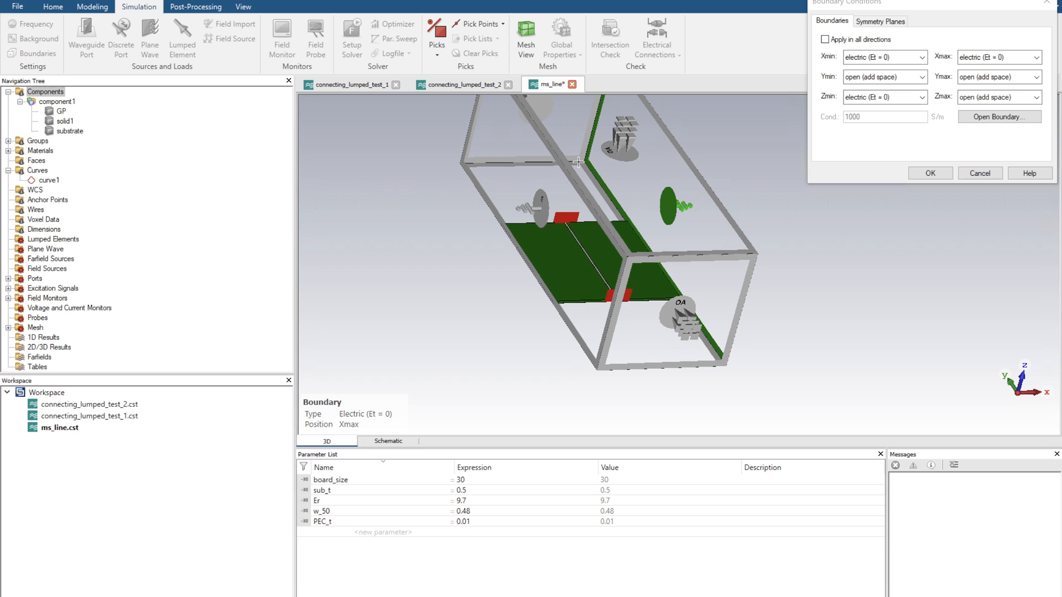
{"action": "mouse_move", "coordinate": [645, 193]}
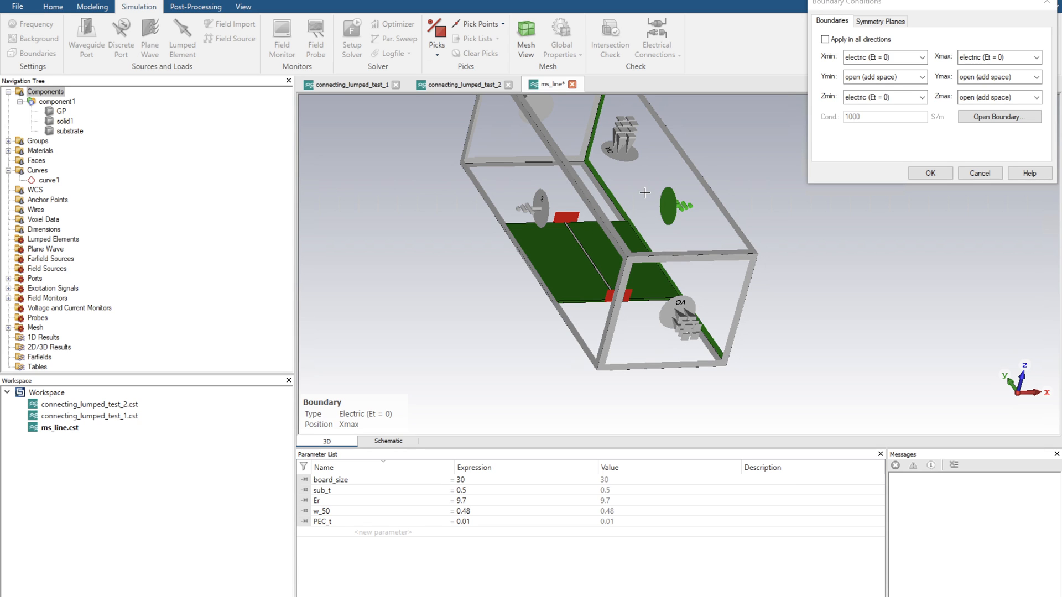
{"action": "mouse_move", "coordinate": [941, 123]}
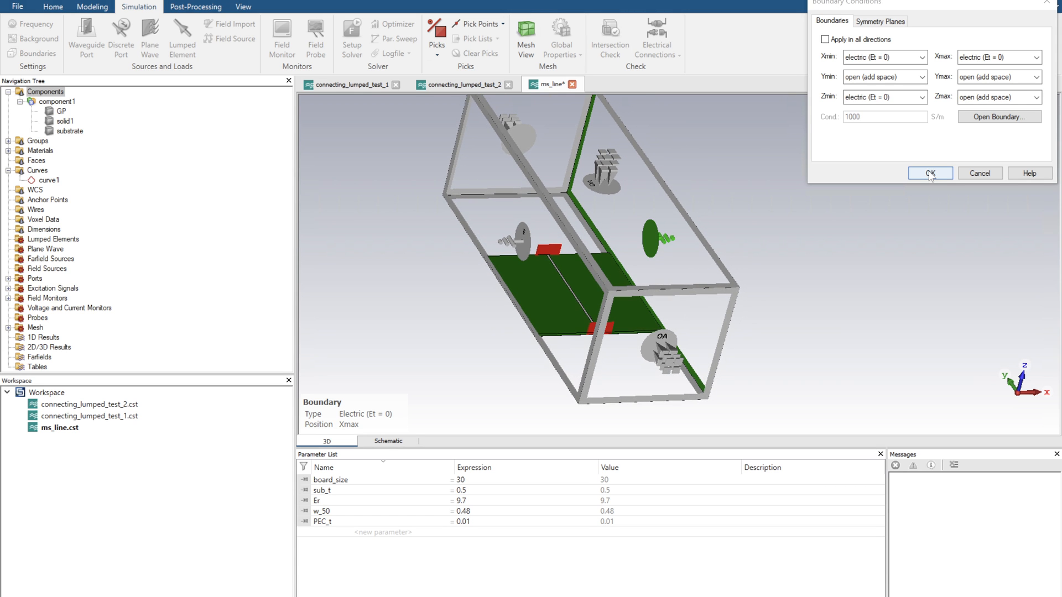
Apply boundaries and run the frequency-domain solver with S-parameters normalized to 50 Ohm
{"action": "left_click", "coordinate": [929, 173]}
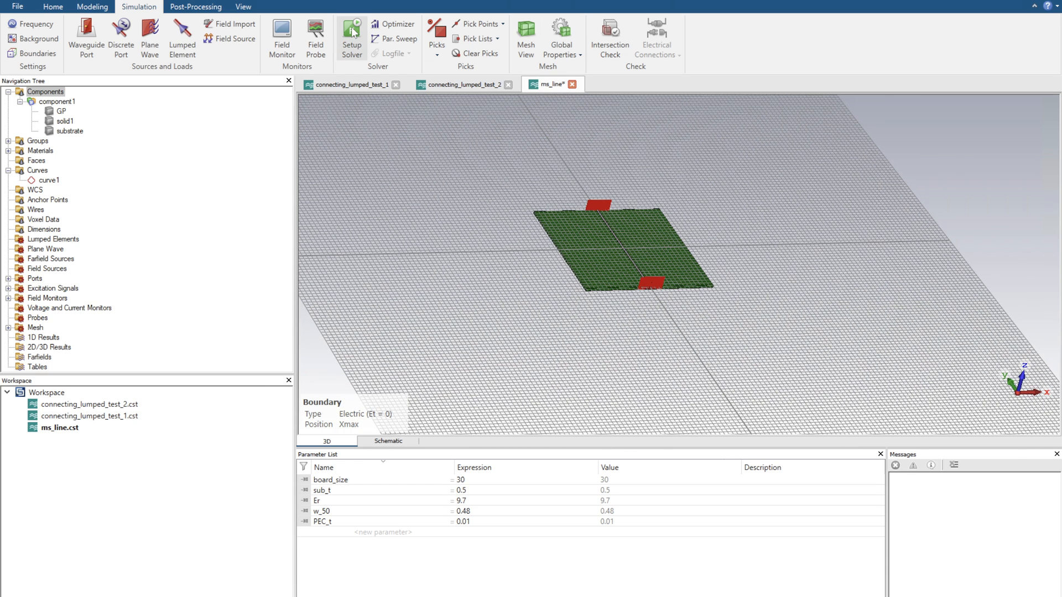
{"action": "mouse_move", "coordinate": [350, 35]}
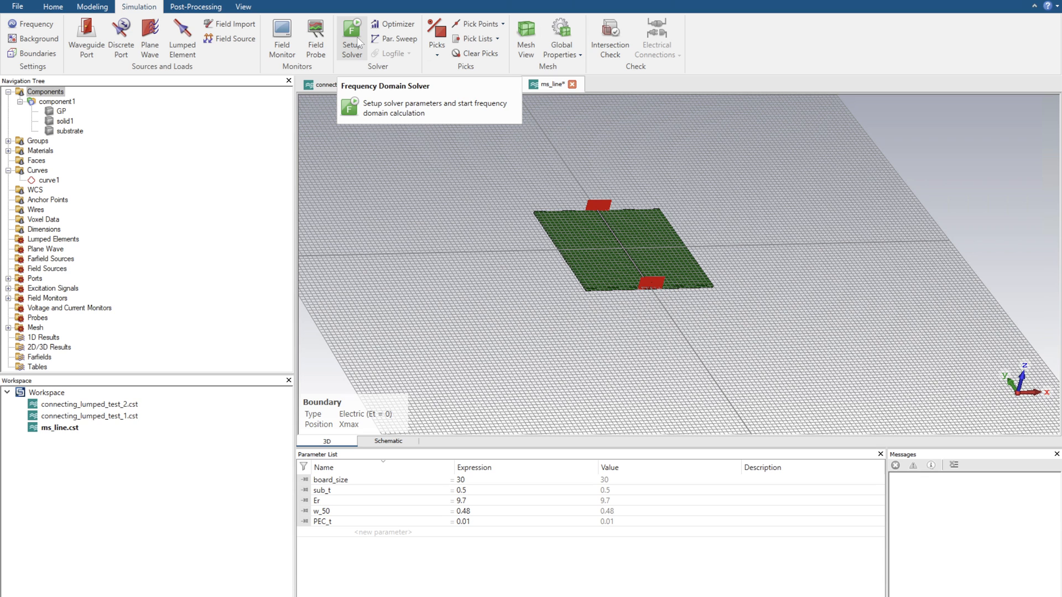
{"action": "left_click", "coordinate": [351, 34]}
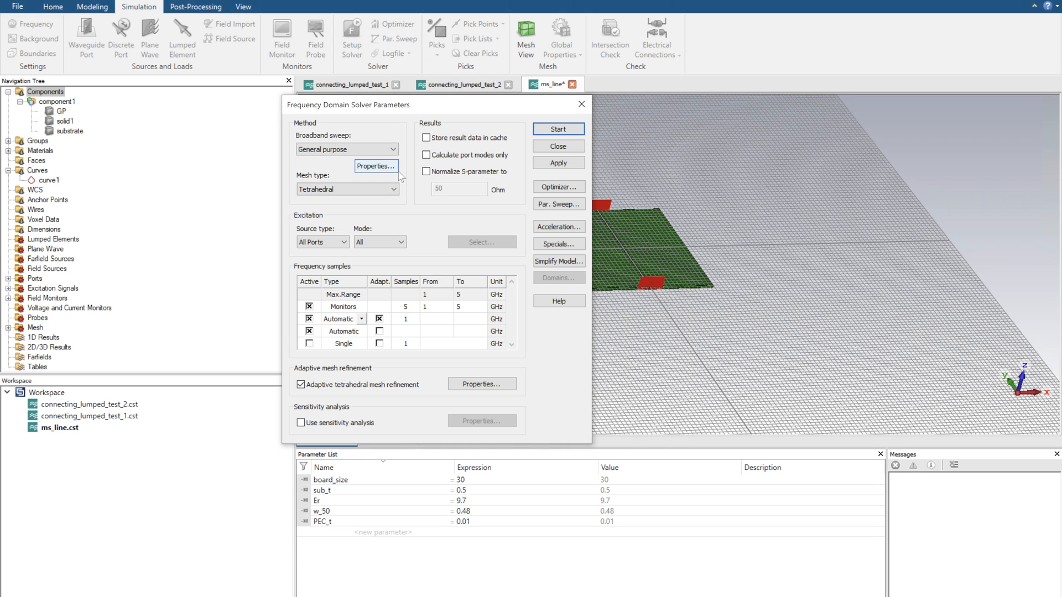
{"action": "left_click", "coordinate": [426, 172]}
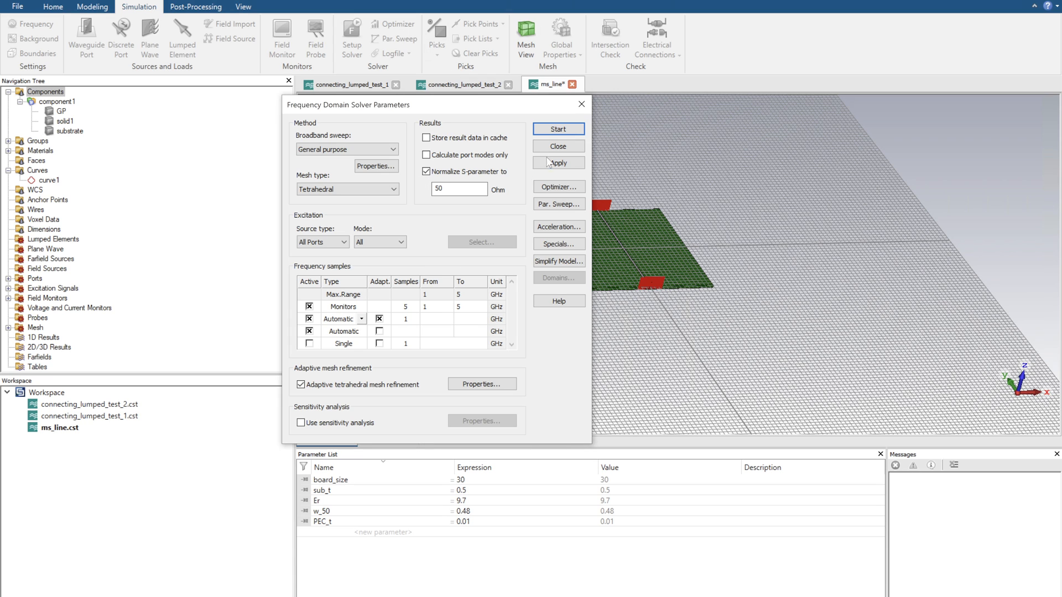
{"action": "mouse_move", "coordinate": [458, 317]}
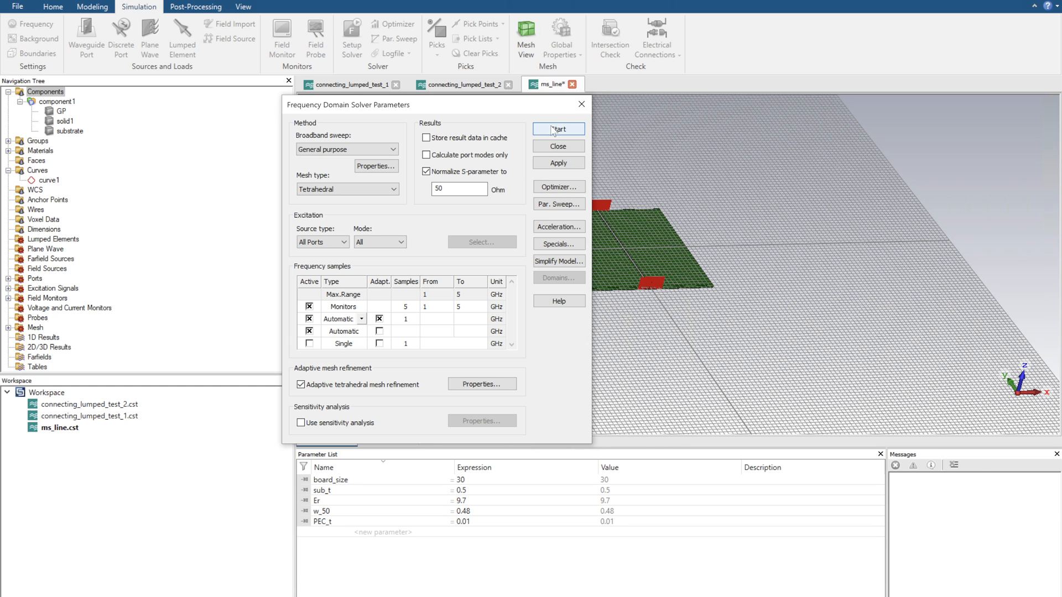
{"action": "left_click", "coordinate": [558, 129]}
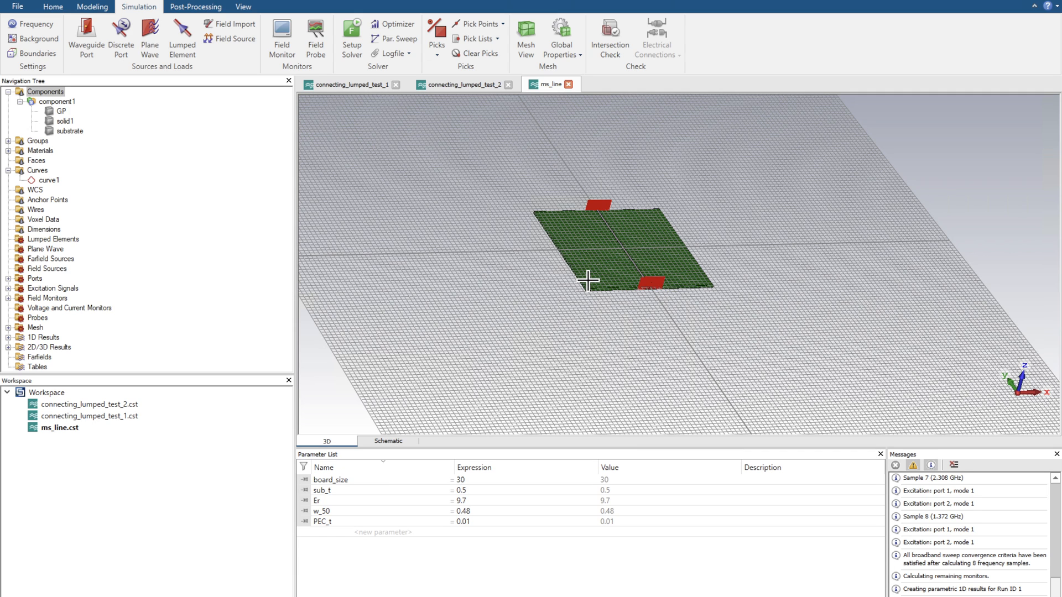
{"action": "mouse_move", "coordinate": [775, 400]}
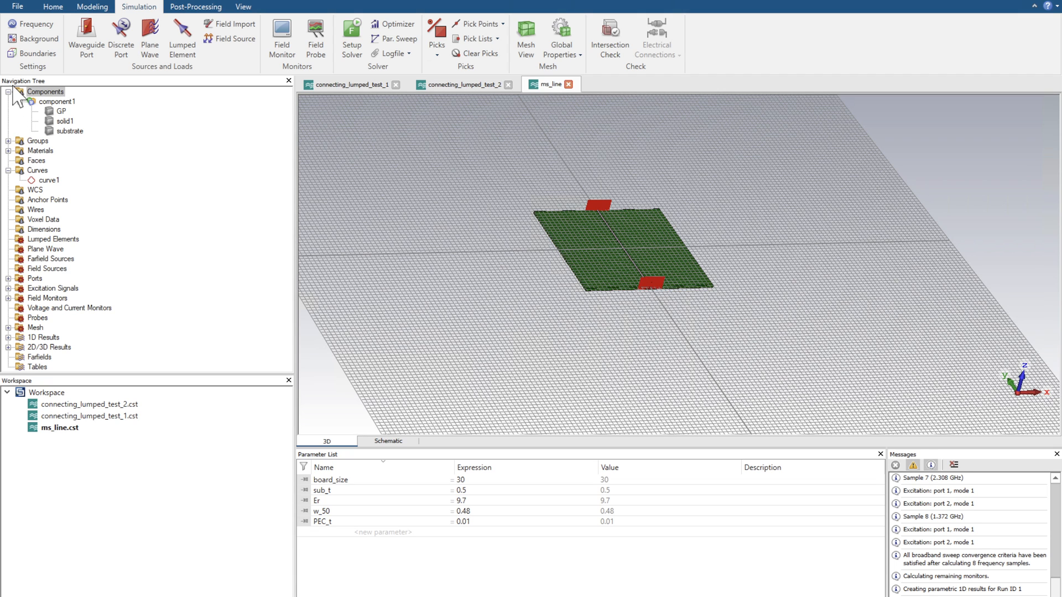
{"action": "left_click", "coordinate": [43, 337]}
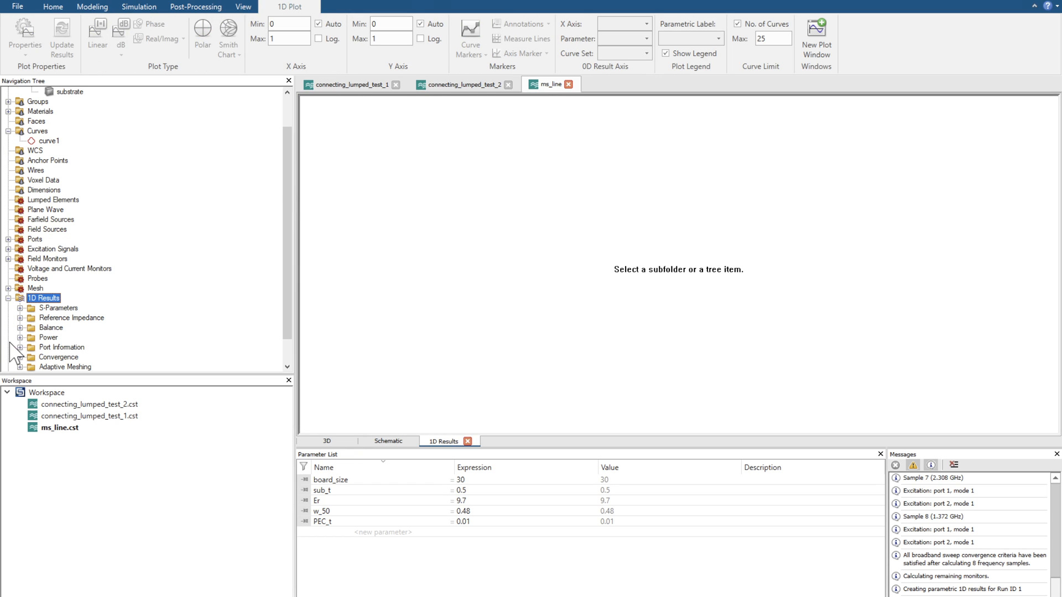
Display the S-Parameters plot and expand its folder to list S1,1 through S2,2
{"action": "left_click", "coordinate": [59, 309]}
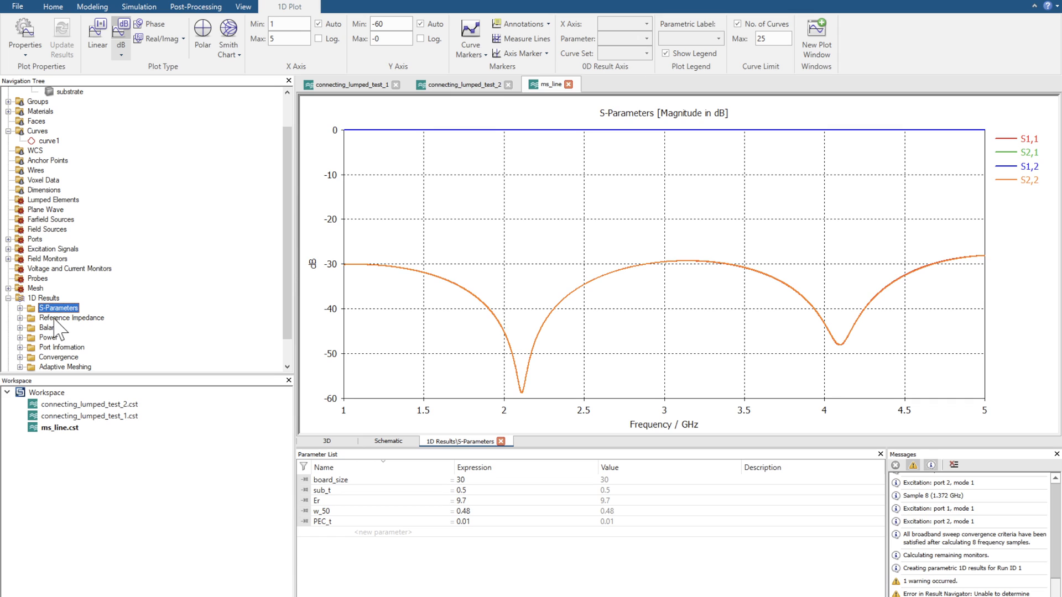
{"action": "mouse_move", "coordinate": [169, 315]}
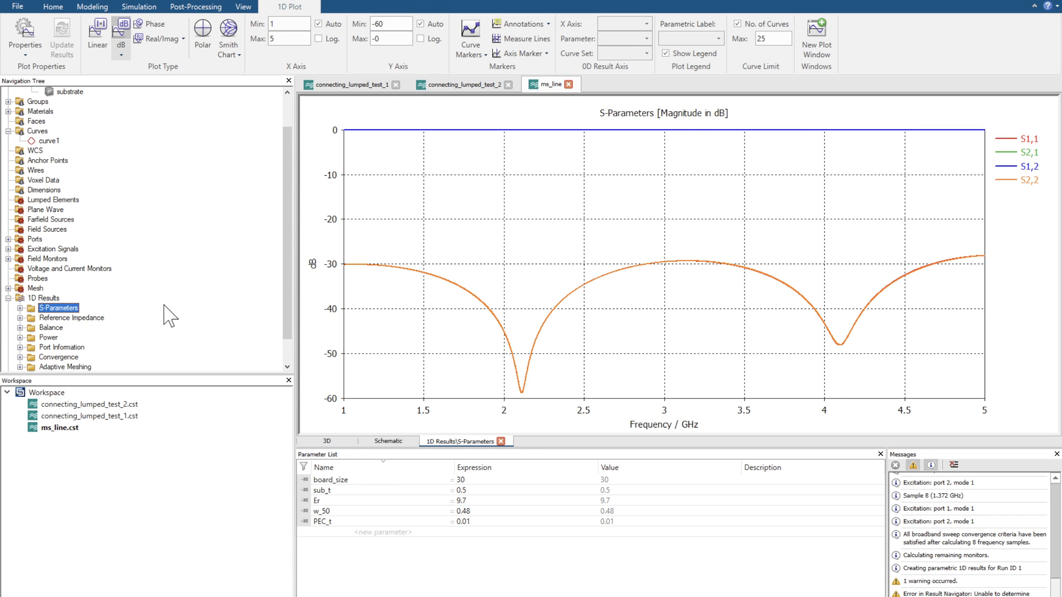
{"action": "mouse_move", "coordinate": [328, 195]}
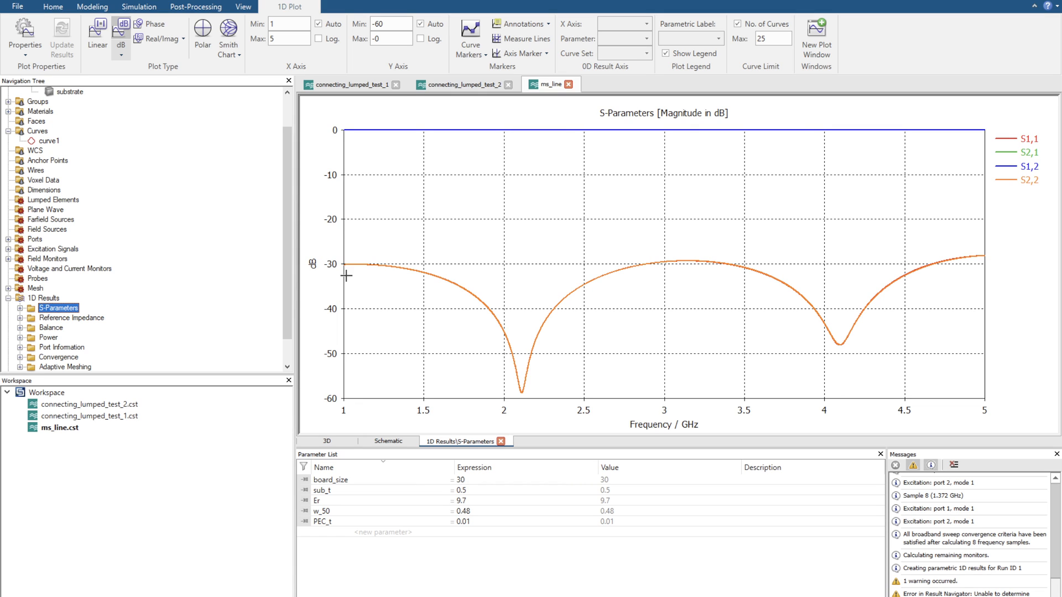
{"action": "mouse_move", "coordinate": [772, 198]}
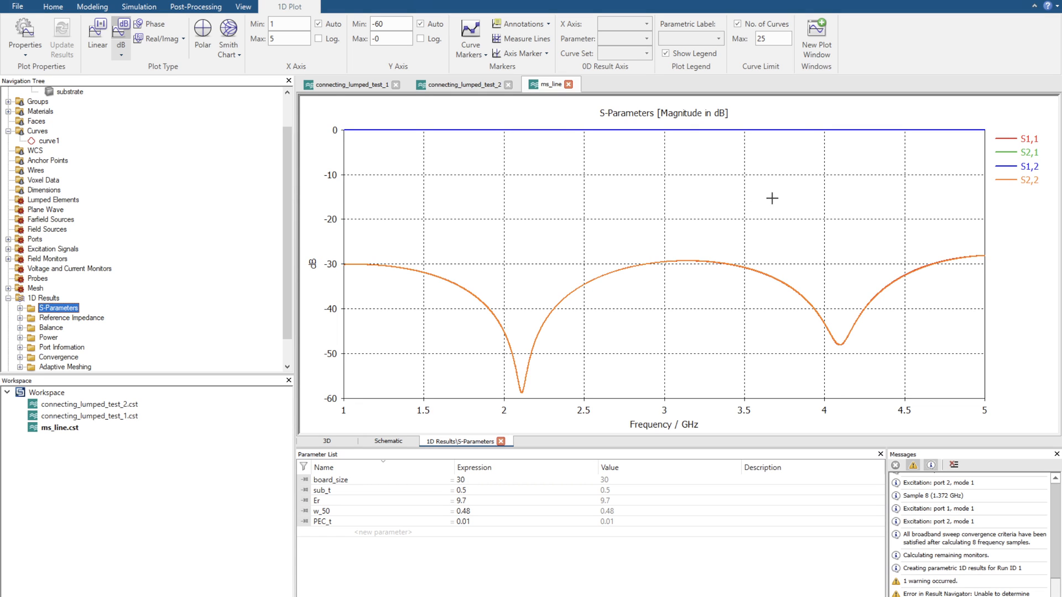
{"action": "mouse_move", "coordinate": [546, 296]}
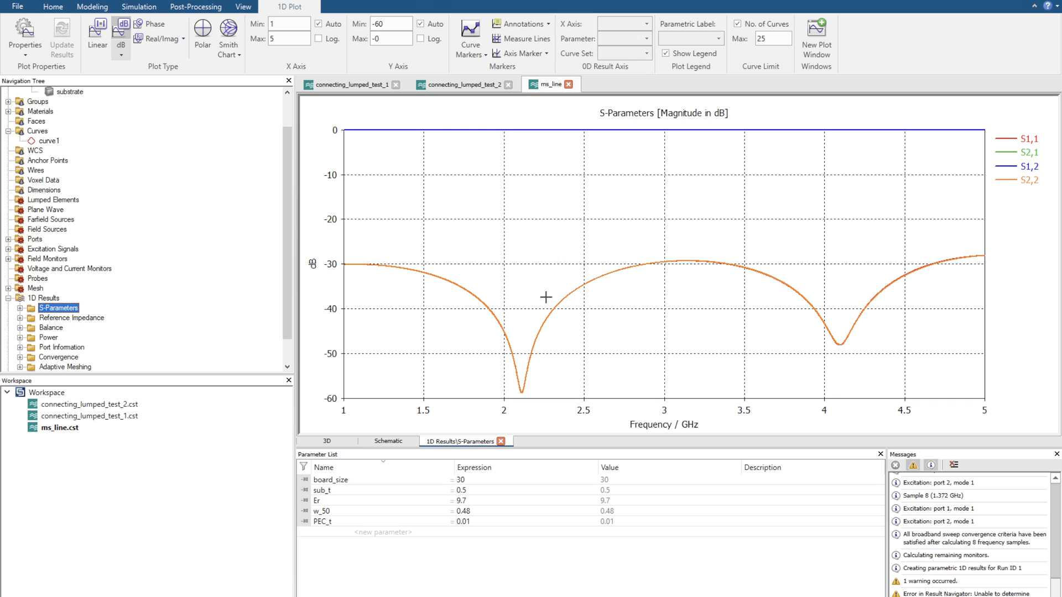
{"action": "mouse_move", "coordinate": [317, 245]}
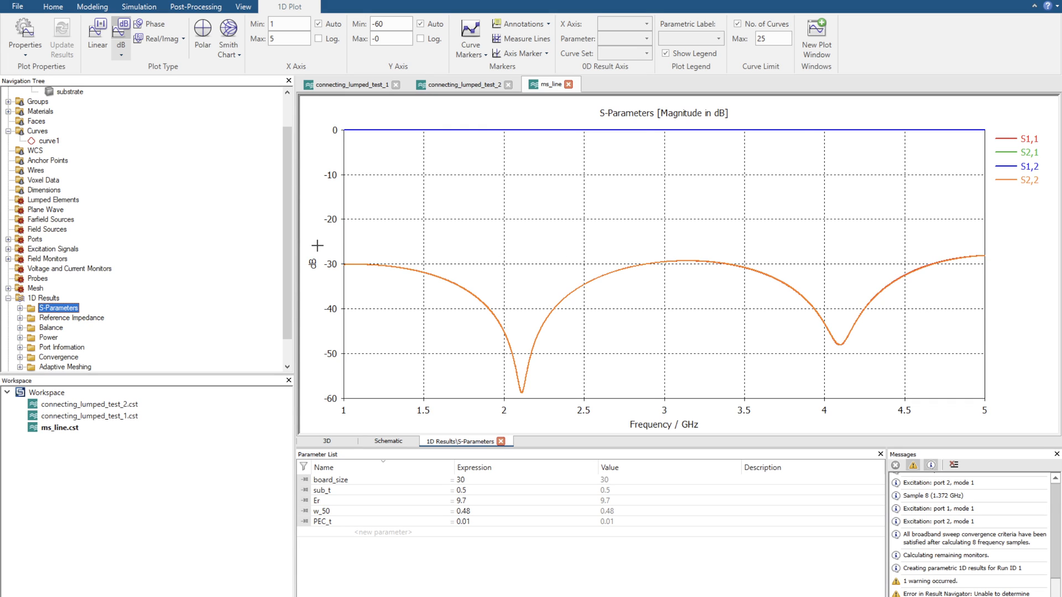
{"action": "mouse_move", "coordinate": [162, 226]}
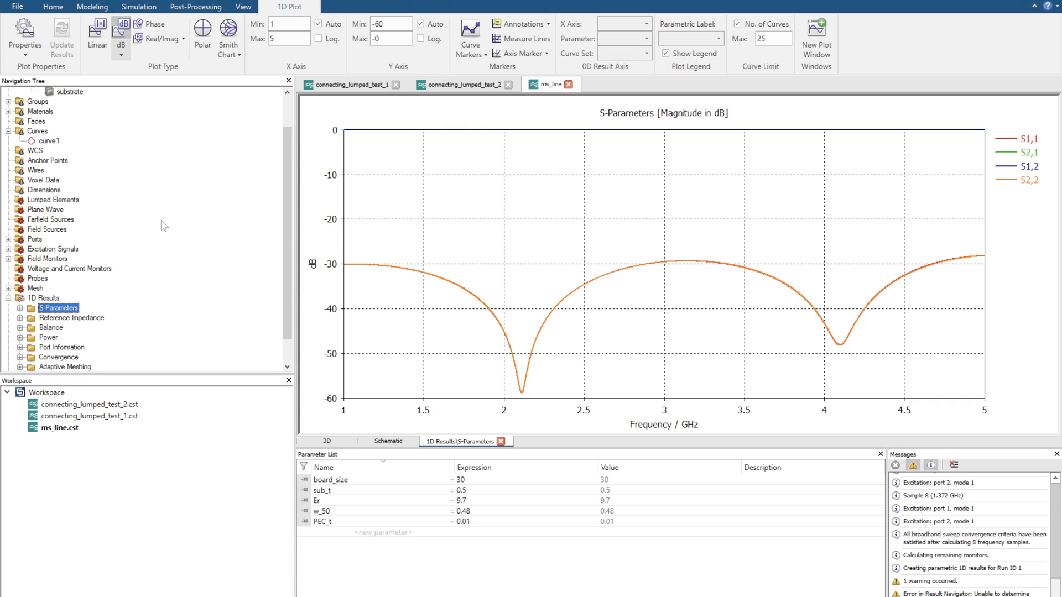
{"action": "left_click", "coordinate": [7, 308]}
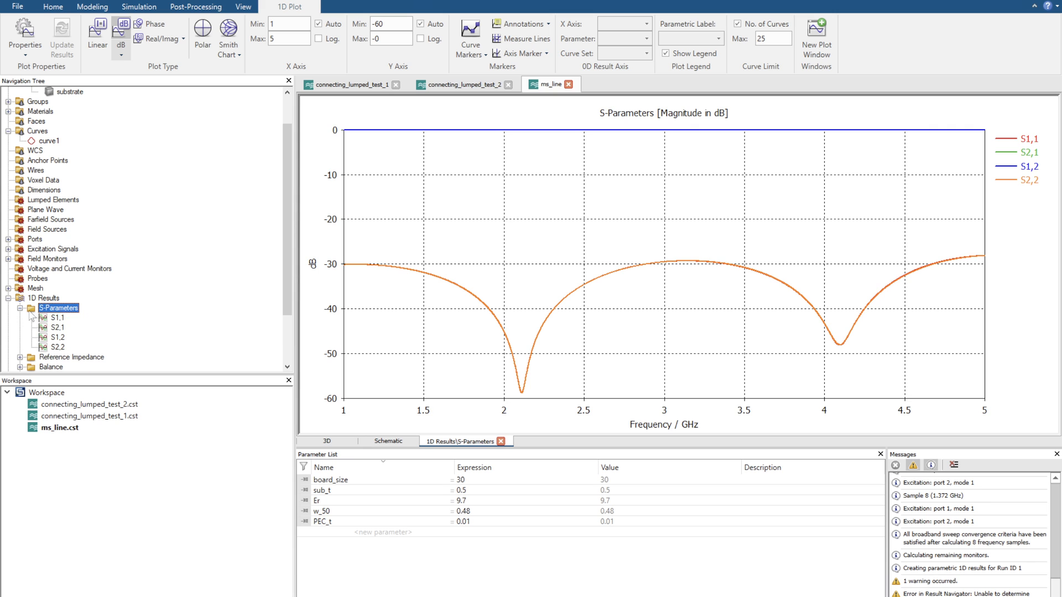
Browse individual S-parameter curves, then view S1,1 as a Smith chart
{"action": "left_click", "coordinate": [57, 338]}
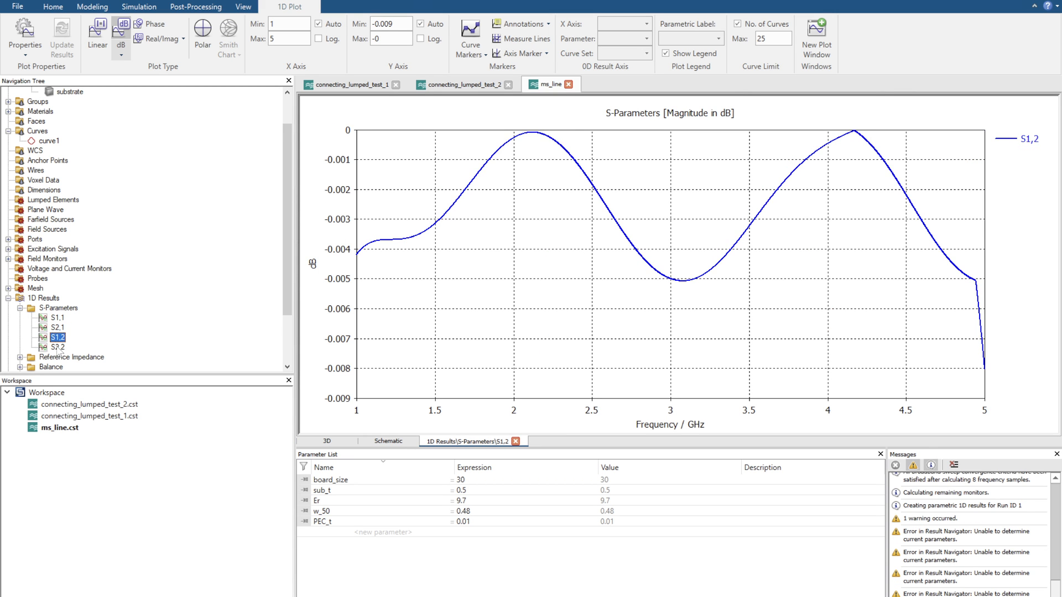
{"action": "left_click", "coordinate": [61, 308]}
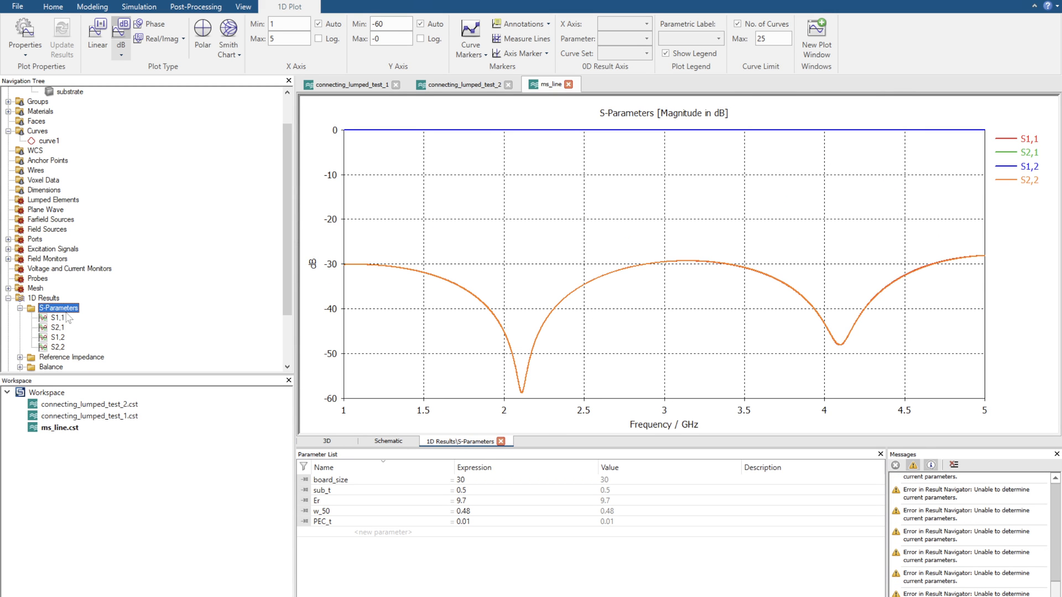
{"action": "left_click", "coordinate": [61, 317]}
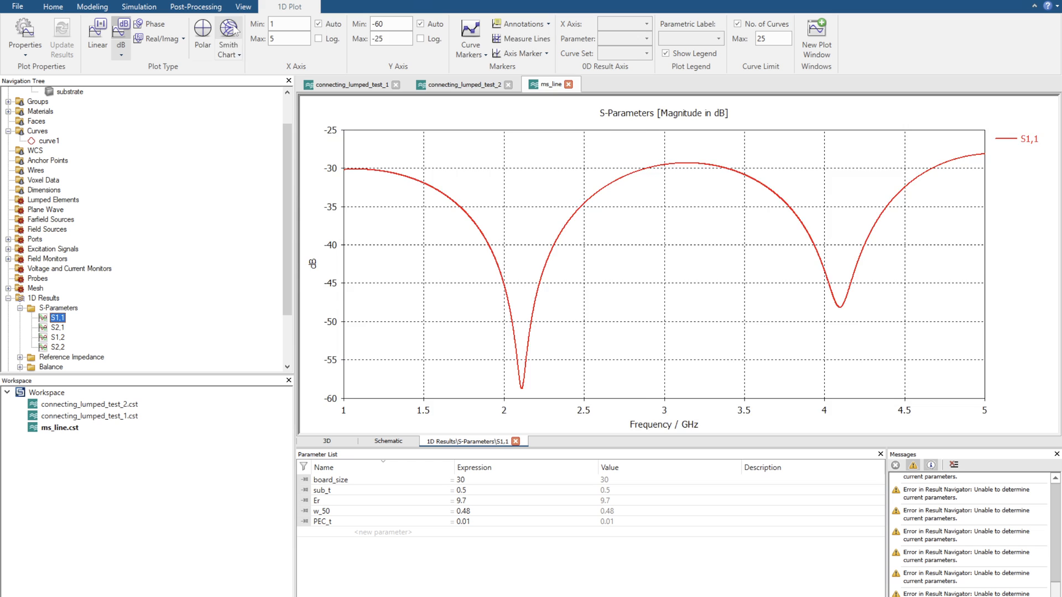
{"action": "left_click", "coordinate": [228, 32]}
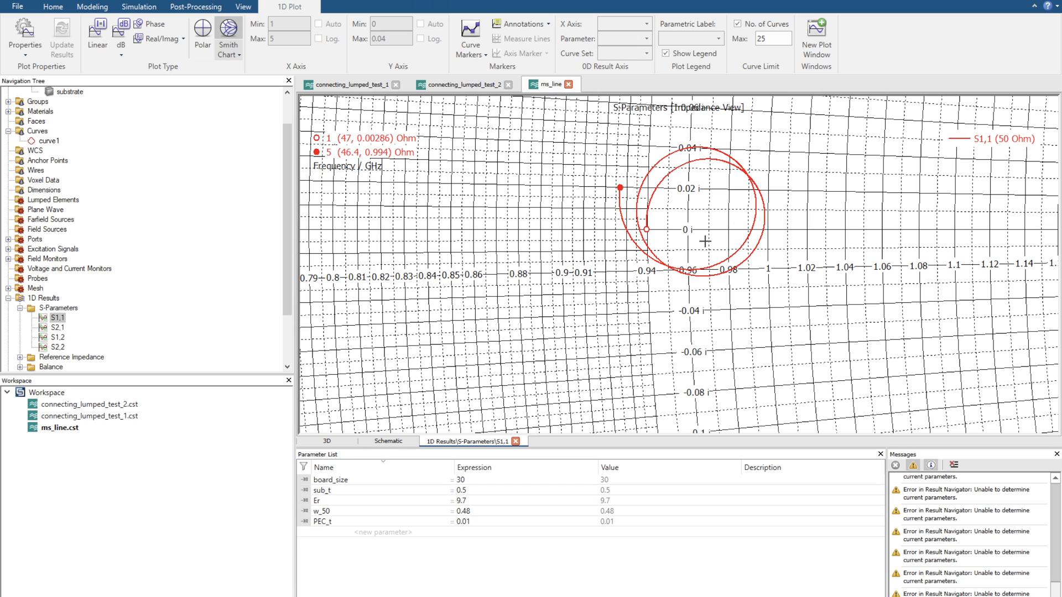
{"action": "mouse_move", "coordinate": [735, 257]}
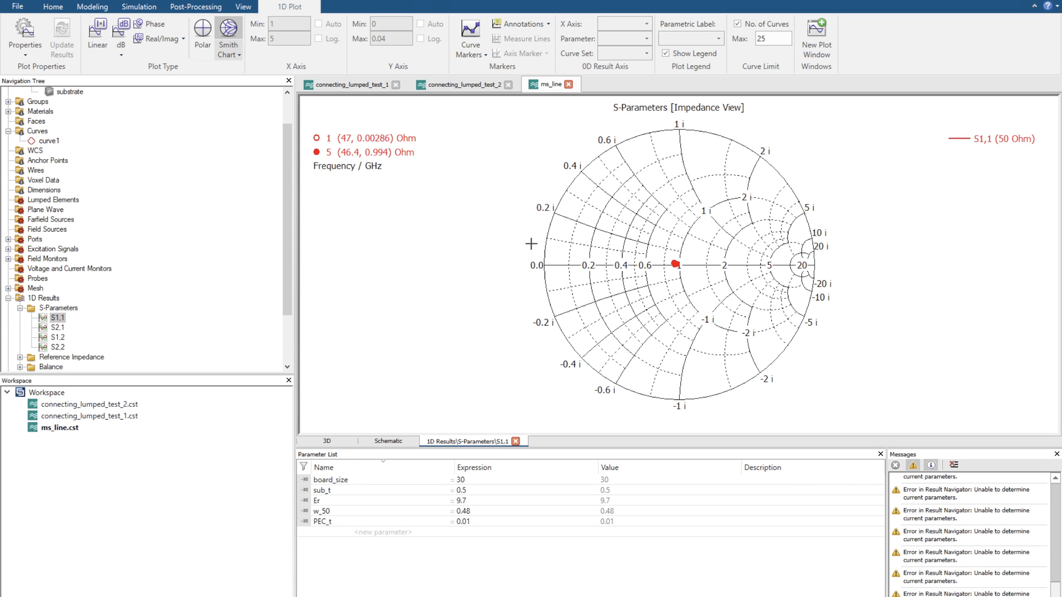
{"action": "mouse_move", "coordinate": [459, 271]}
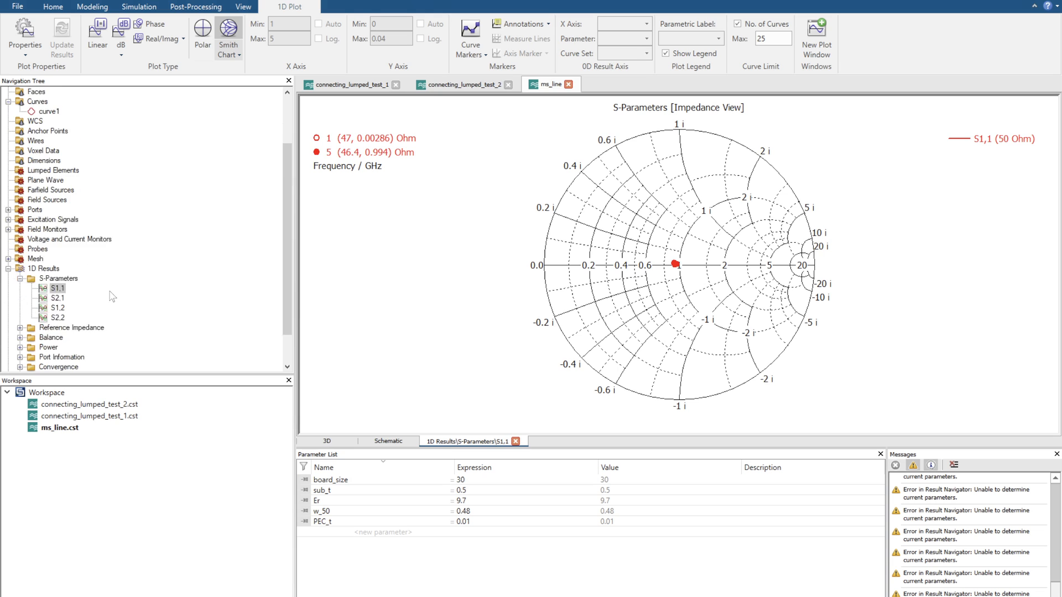
{"action": "scroll", "scroll_direction": "down", "scroll_amount": 3}
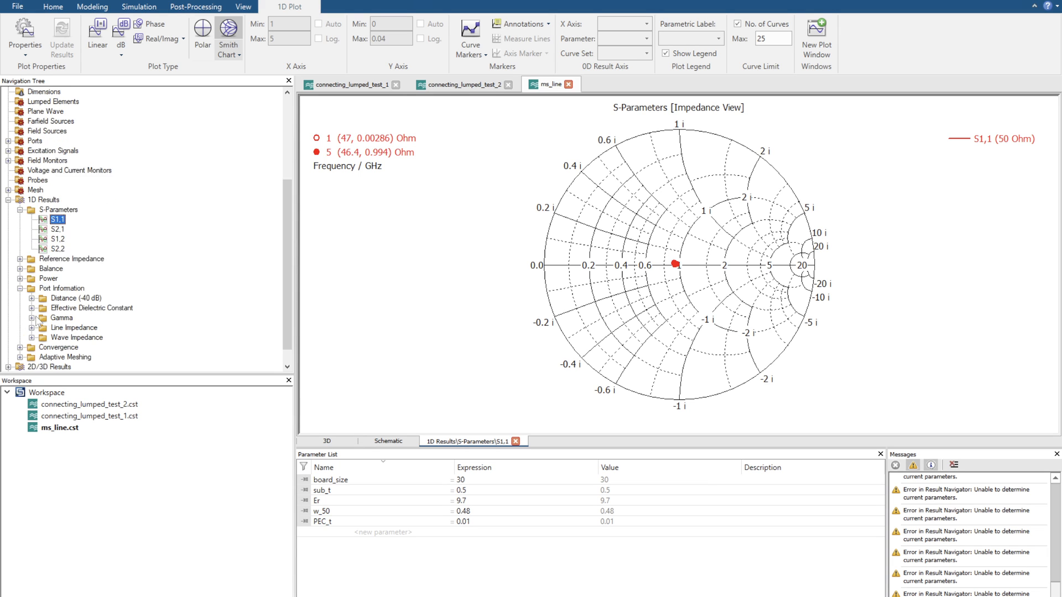
Plot the effective dielectric constant versus frequency, then the Gamma propagation constant
{"action": "left_click", "coordinate": [91, 288]}
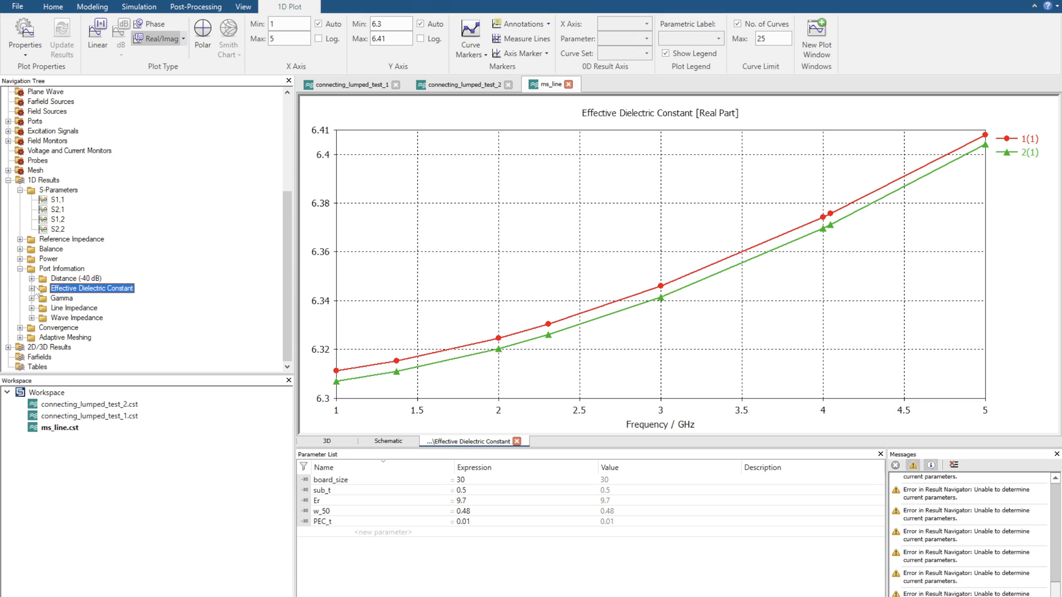
{"action": "mouse_move", "coordinate": [85, 291]}
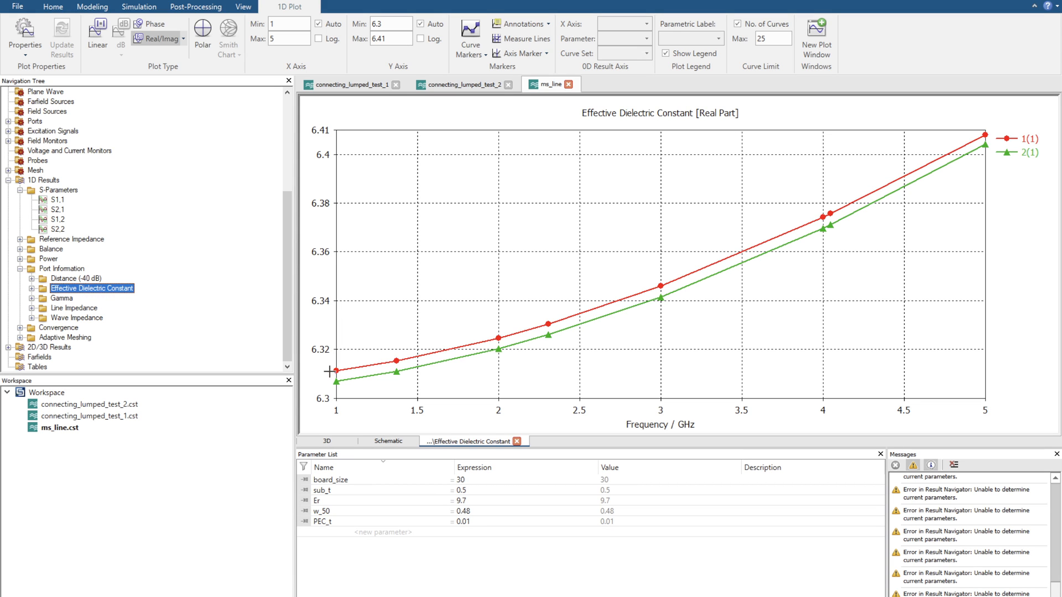
{"action": "mouse_move", "coordinate": [663, 296]}
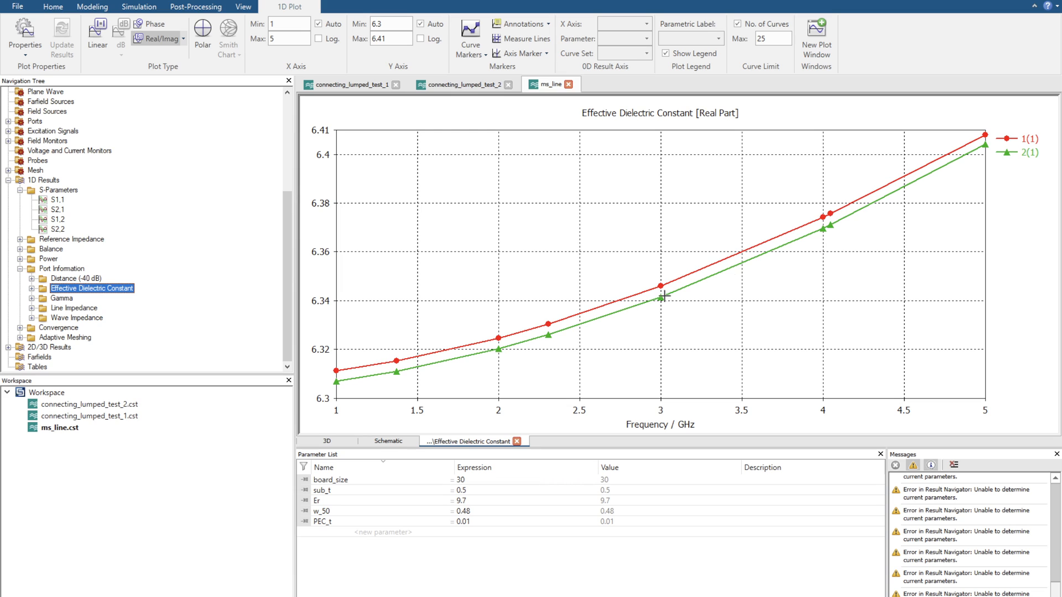
{"action": "mouse_move", "coordinate": [853, 183]}
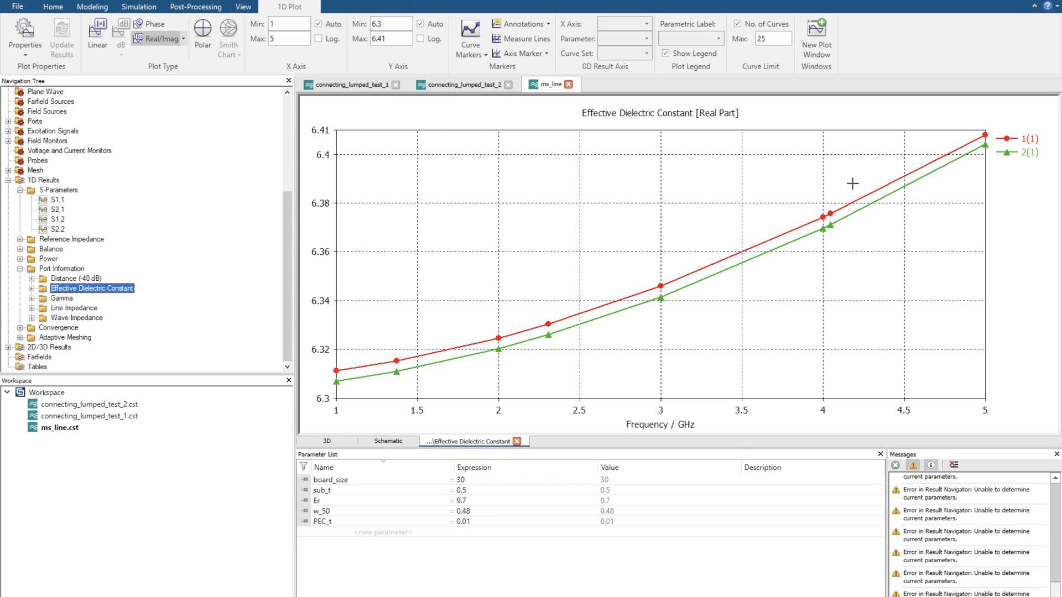
{"action": "mouse_move", "coordinate": [554, 309]}
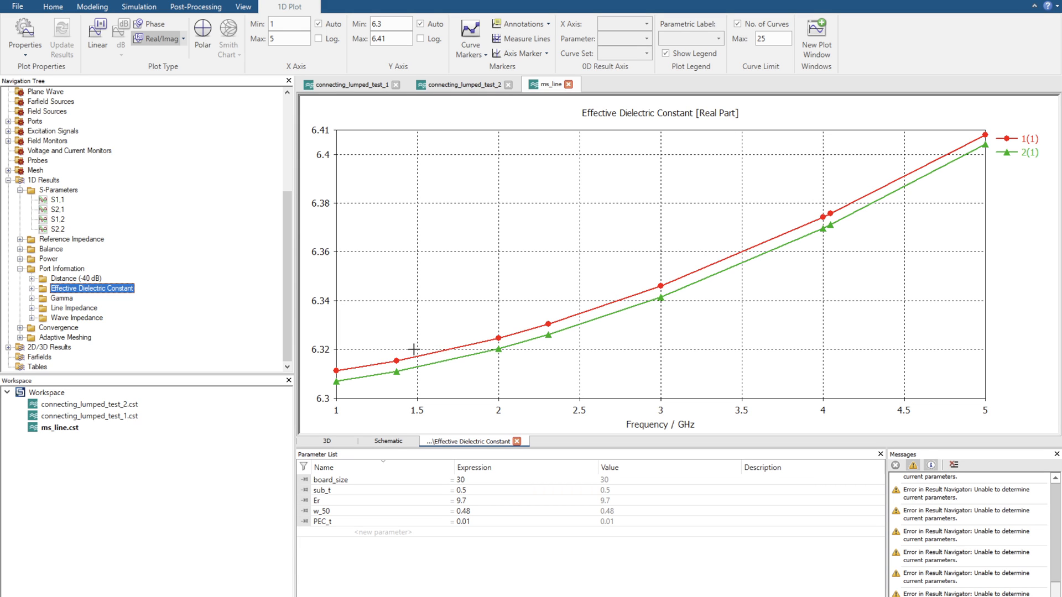
{"action": "mouse_move", "coordinate": [101, 307]}
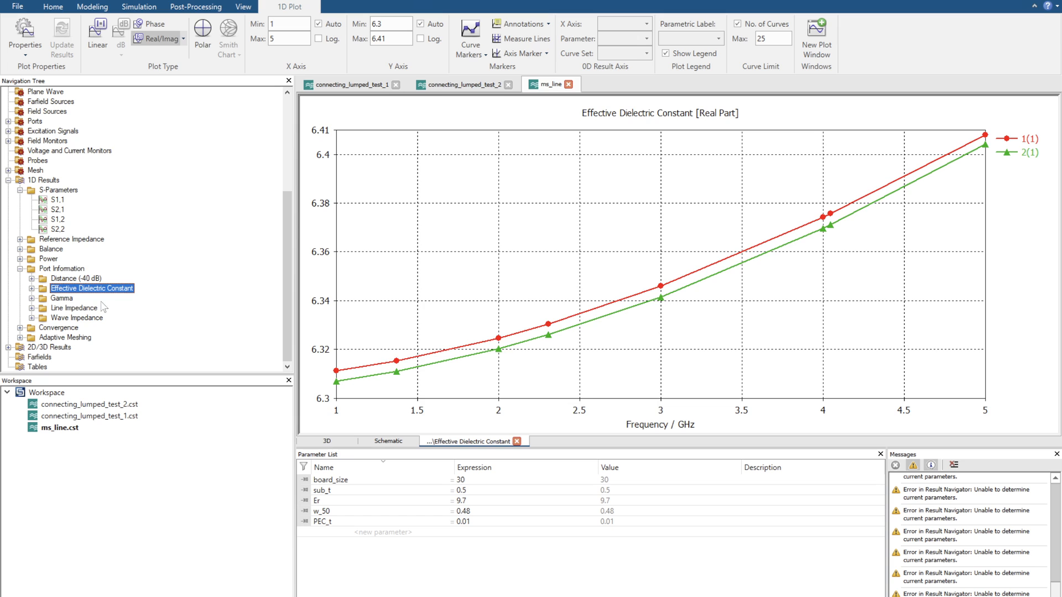
{"action": "left_click", "coordinate": [61, 298]}
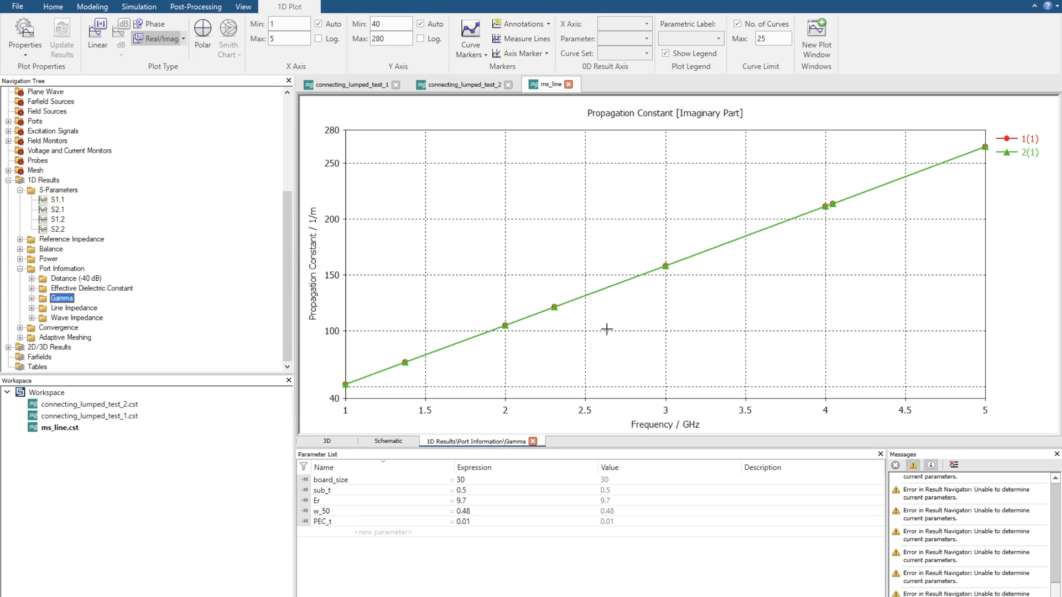
{"action": "mouse_move", "coordinate": [667, 261]}
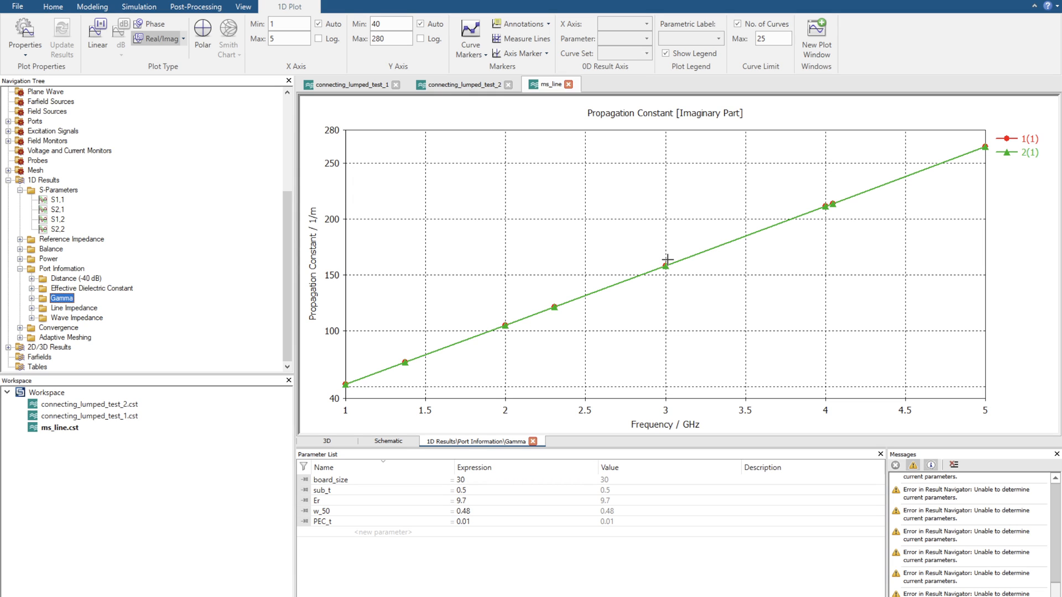
{"action": "mouse_move", "coordinate": [383, 364]}
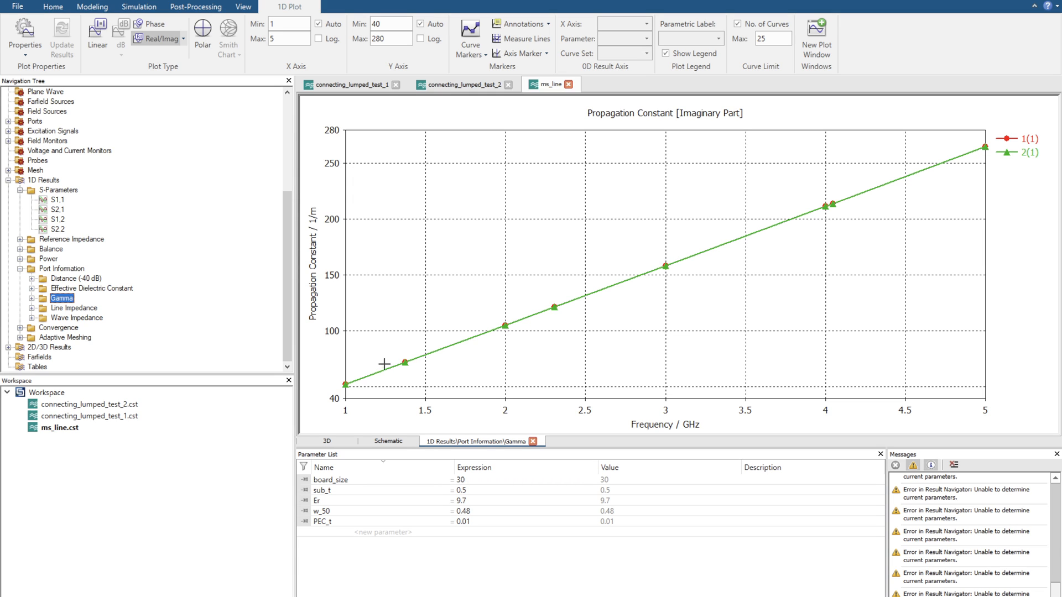
{"action": "mouse_move", "coordinate": [429, 366]}
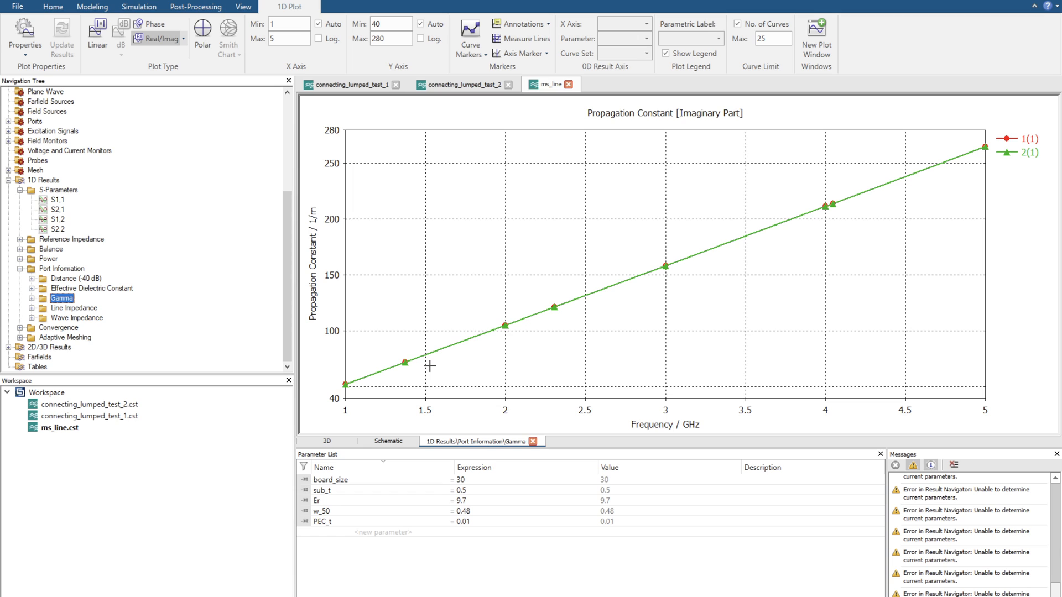
{"action": "mouse_move", "coordinate": [696, 257]}
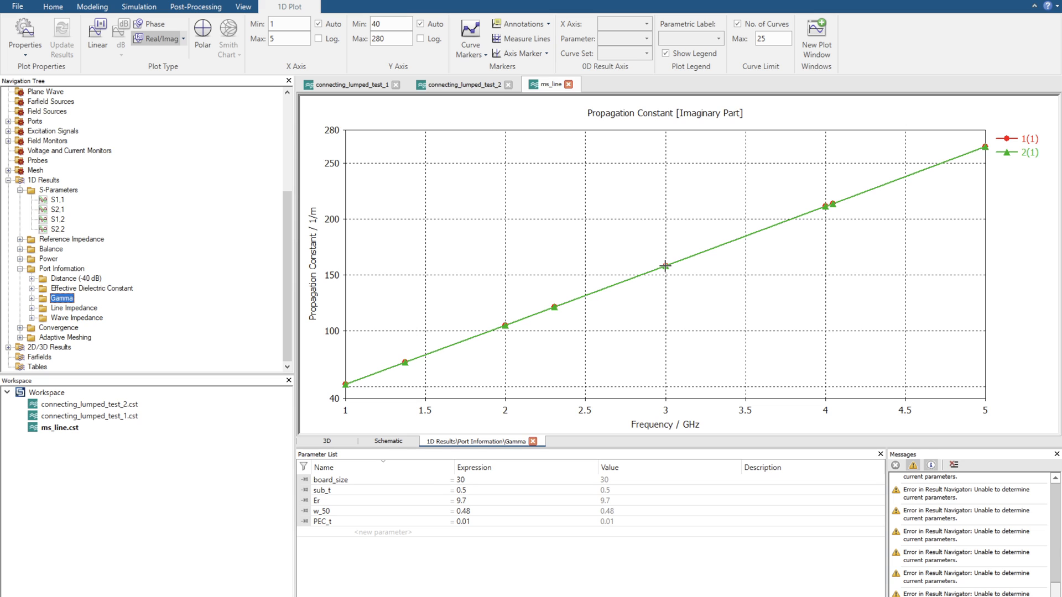
Plot both ports' line impedance magnitude, about 49.35 to 48.96 Ohm over 1–5 GHz
{"action": "left_click", "coordinate": [77, 308]}
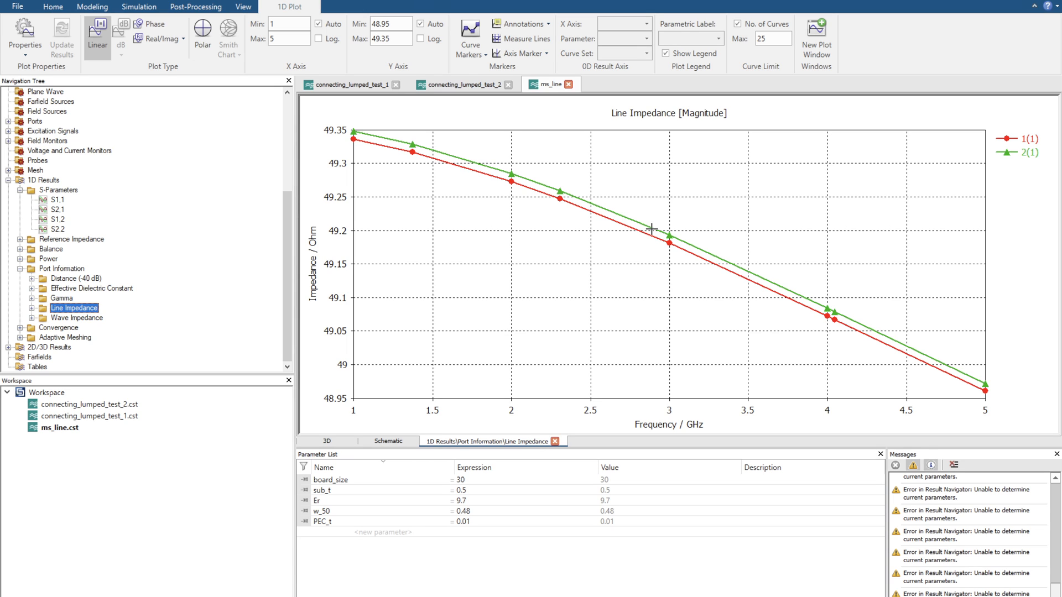
{"action": "mouse_move", "coordinate": [720, 280]}
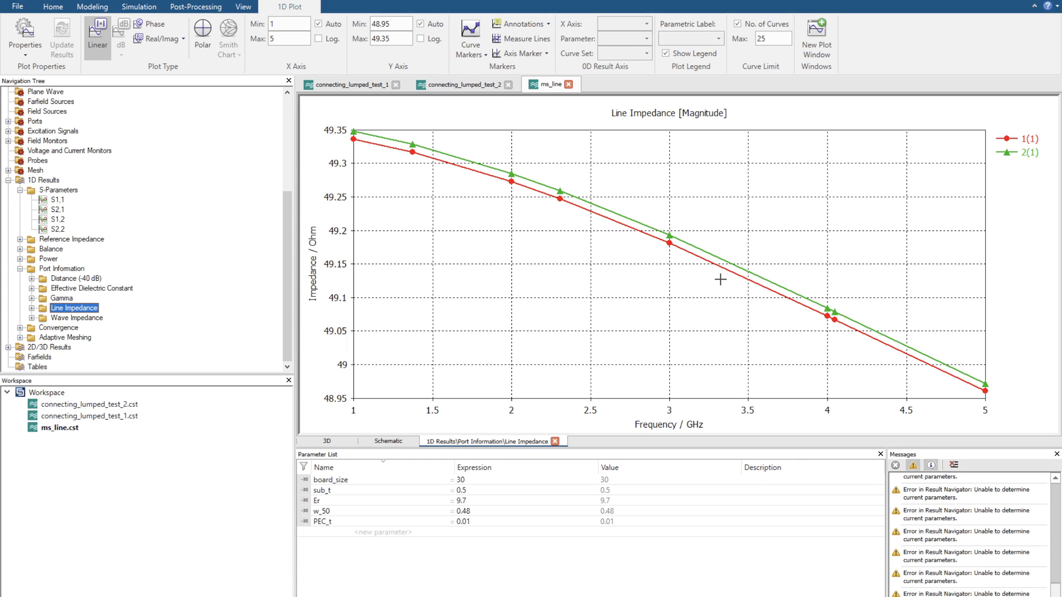
{"action": "mouse_move", "coordinate": [682, 254]}
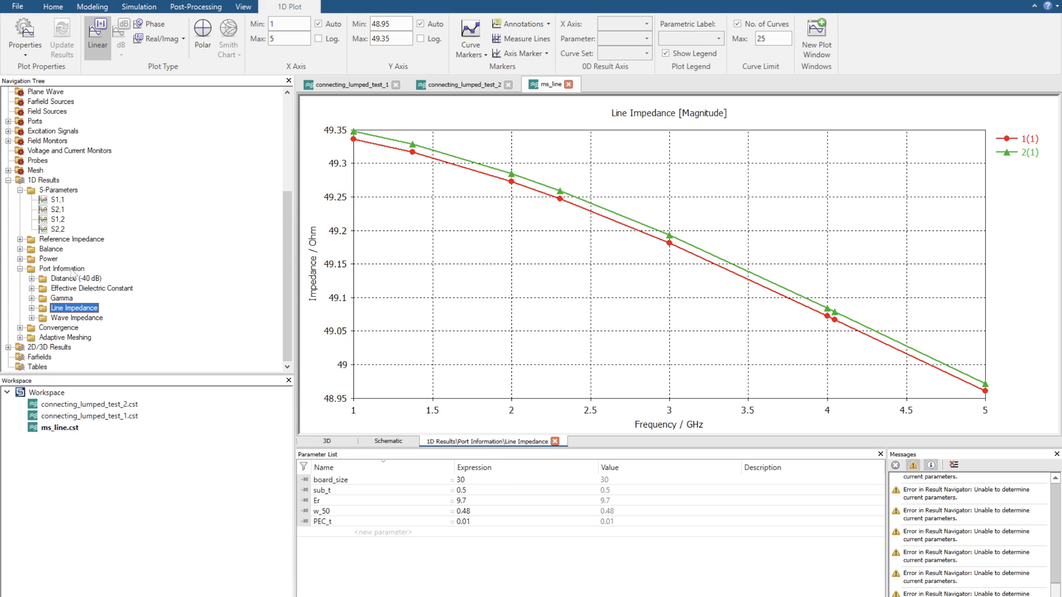
{"action": "mouse_move", "coordinate": [50, 298]}
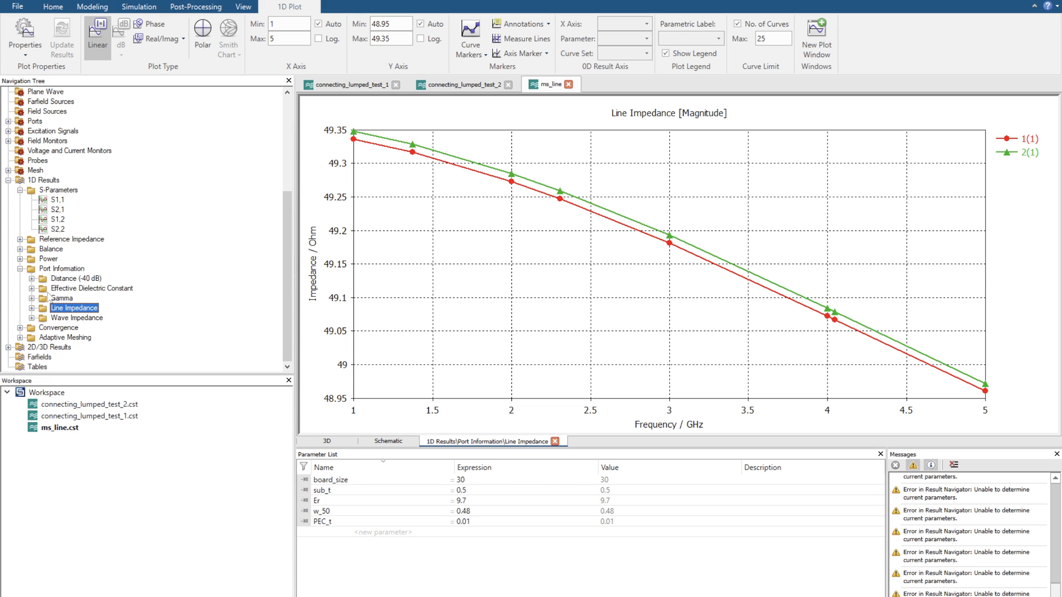
Compare port wave impedance with line impedance, then plot the 50 Ohm reference impedance
{"action": "left_click", "coordinate": [77, 317]}
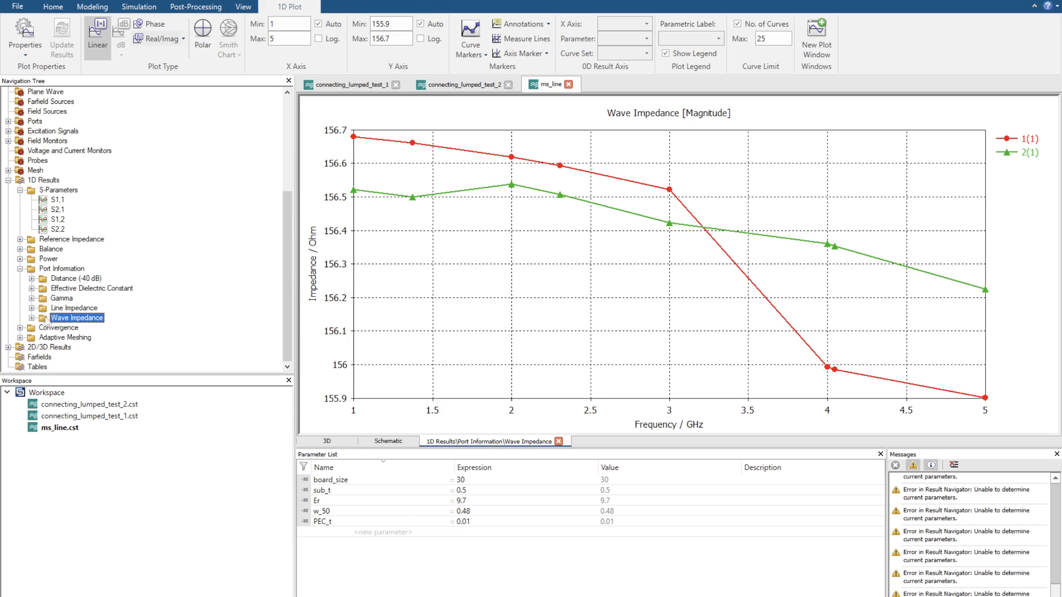
{"action": "left_click", "coordinate": [76, 307]}
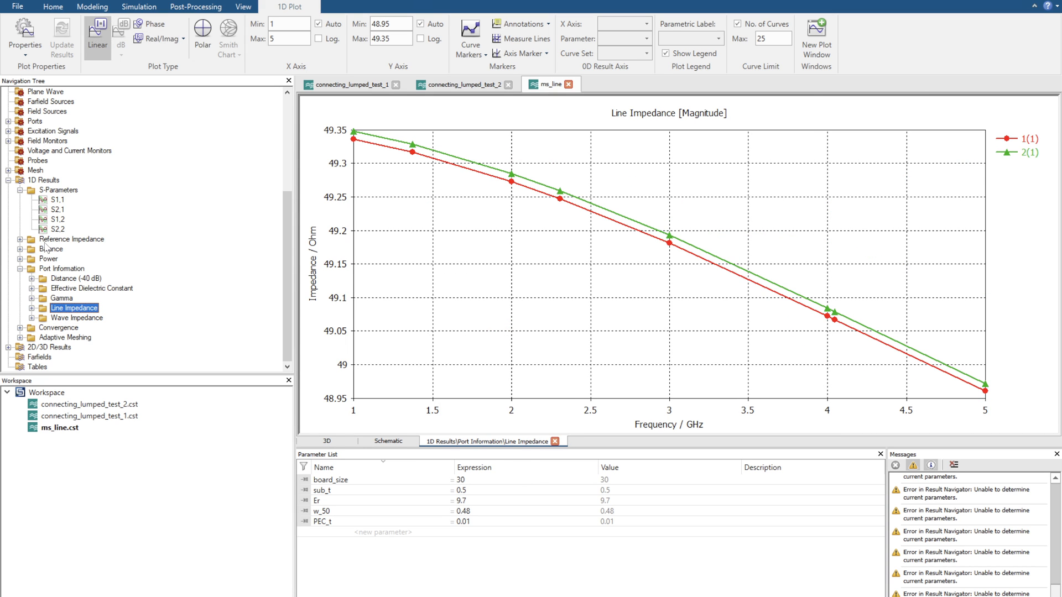
{"action": "left_click", "coordinate": [71, 239]}
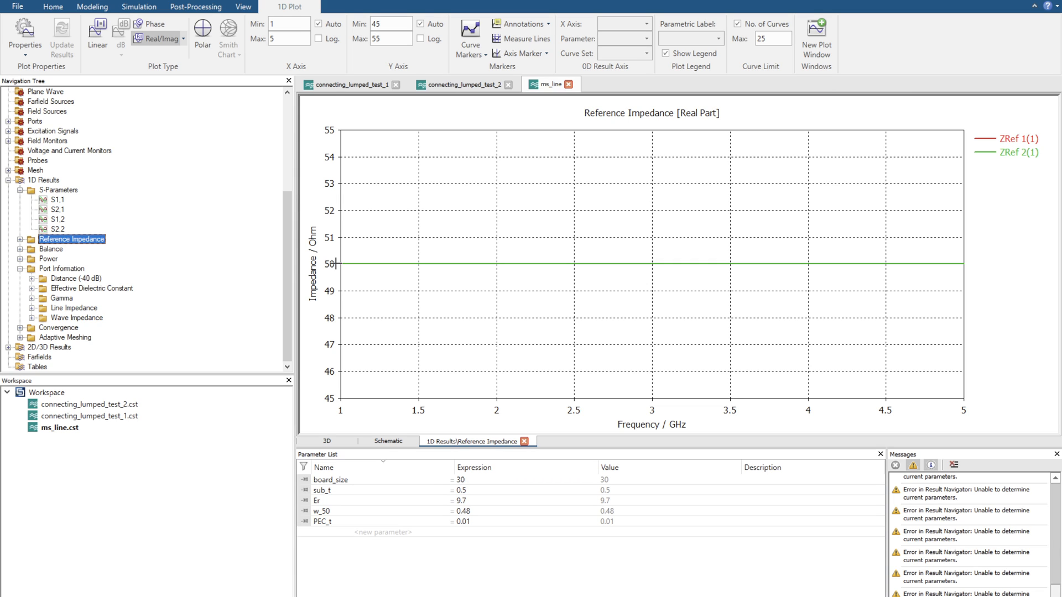
{"action": "mouse_move", "coordinate": [336, 258]}
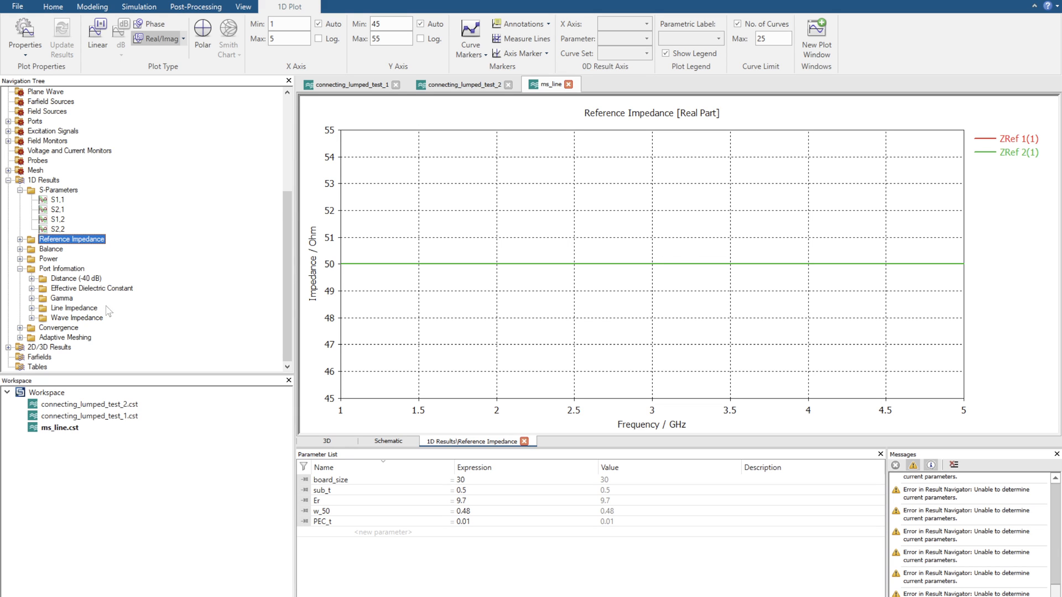
Return to the ports' line impedance plot, about 49.35 to 48.96 Ohm
{"action": "left_click", "coordinate": [74, 308]}
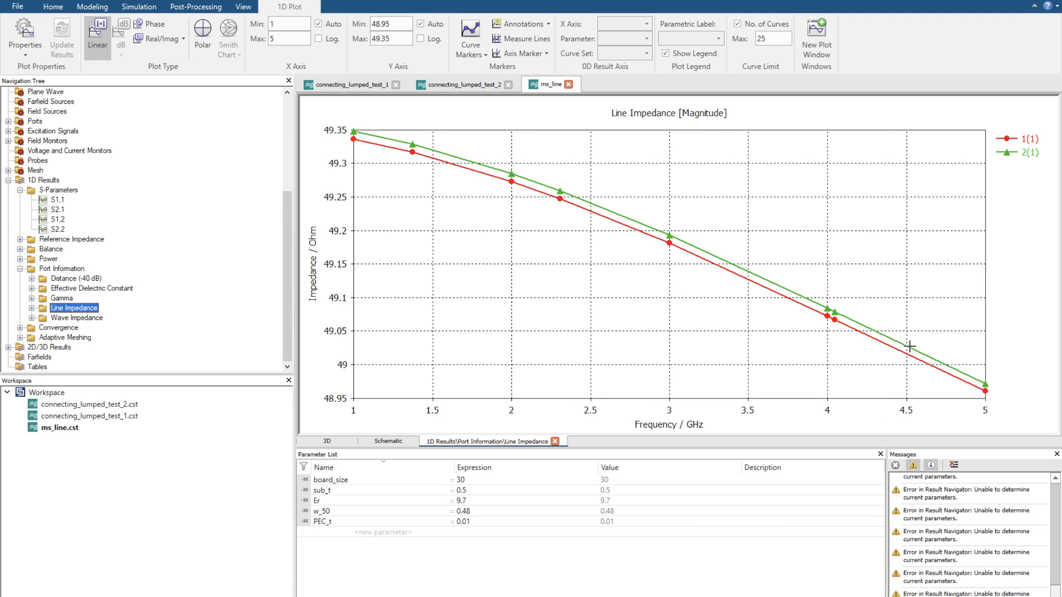
{"action": "mouse_move", "coordinate": [865, 339]}
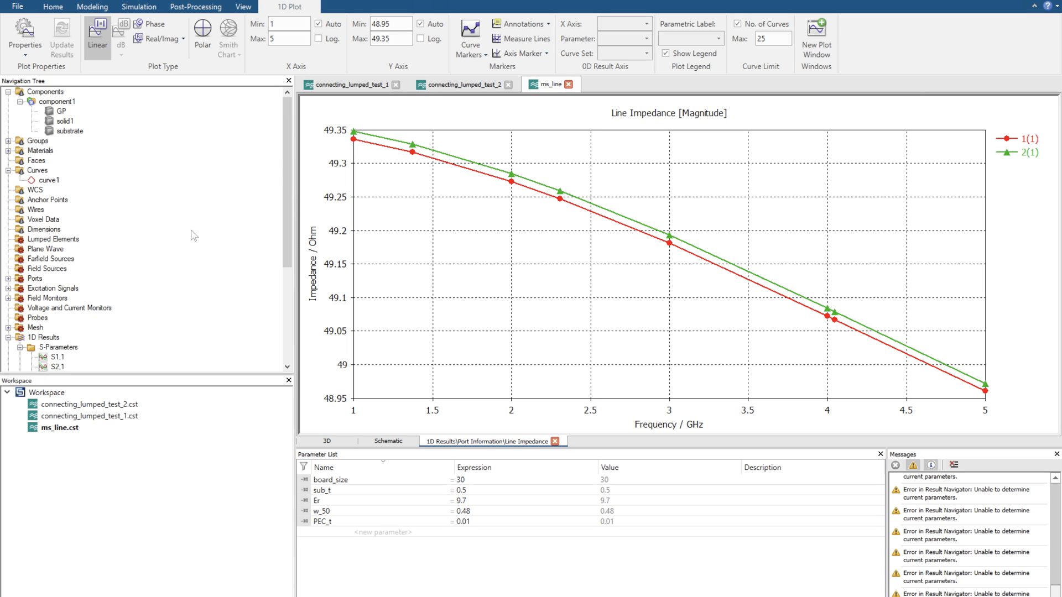
{"action": "mouse_move", "coordinate": [161, 277]}
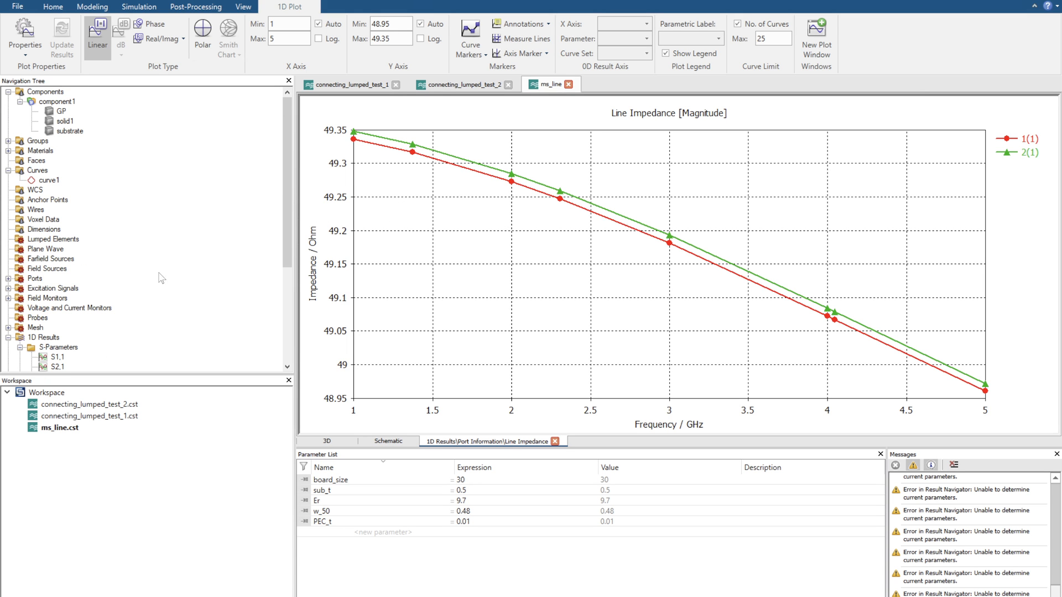